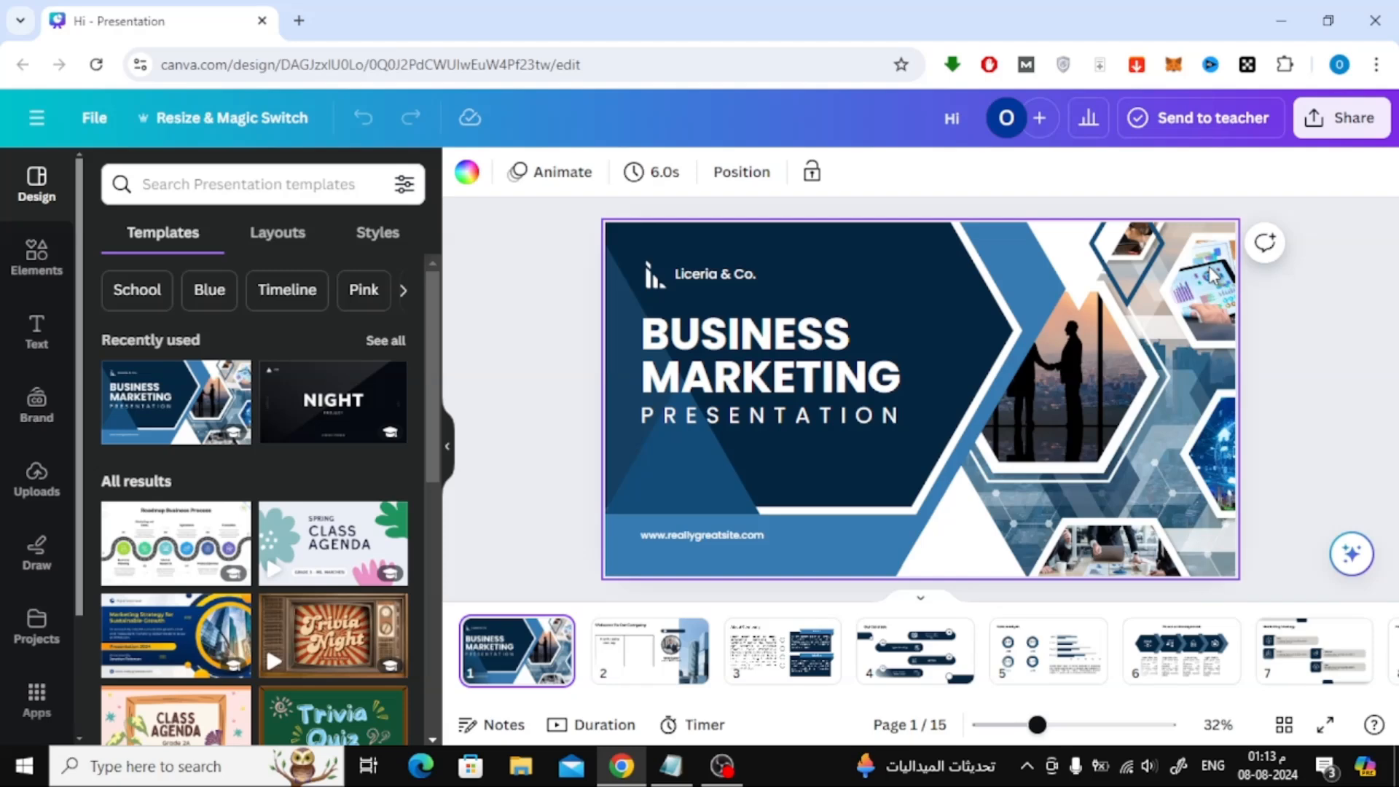
mouse_move(1342, 116)
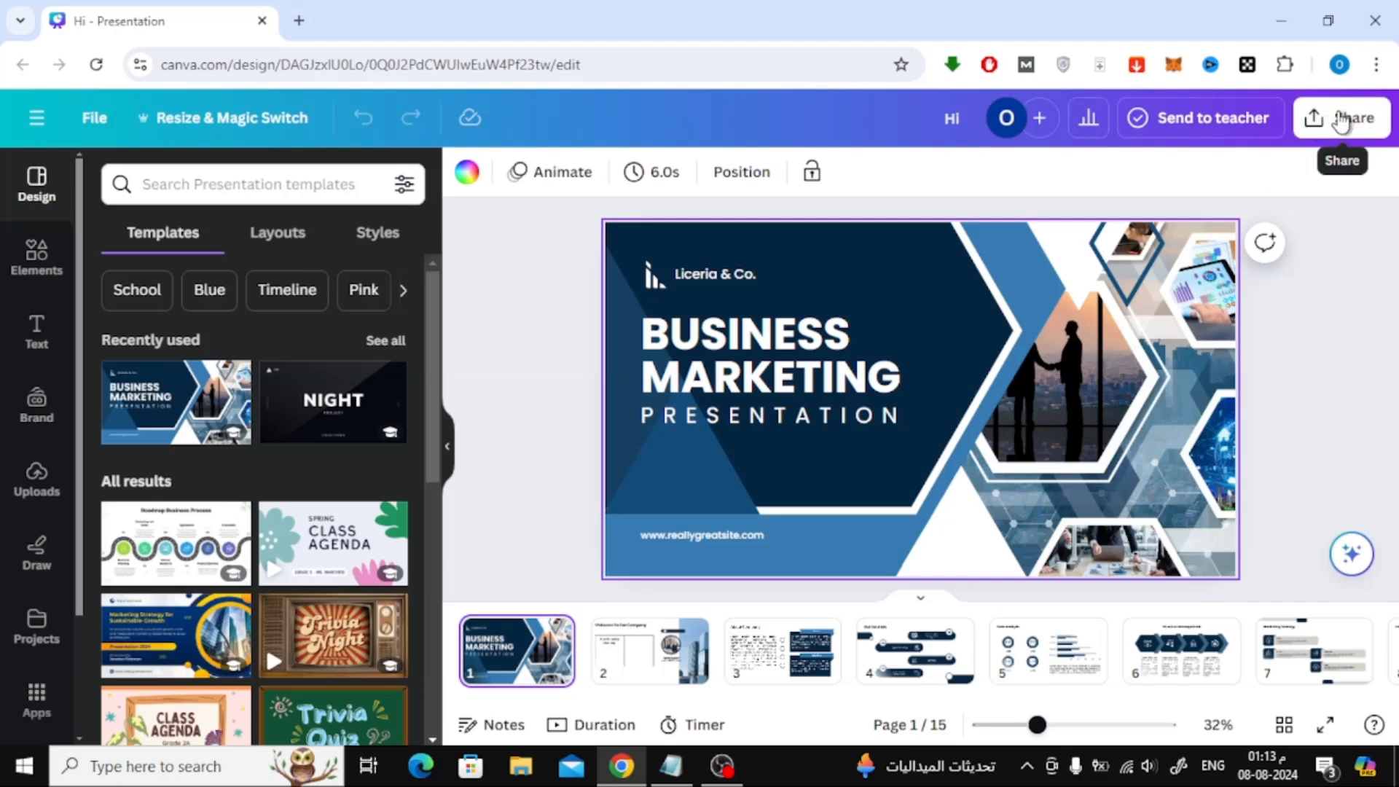
From Share, choose Present, then Present and record, and continue to setup
left_click(1343, 116)
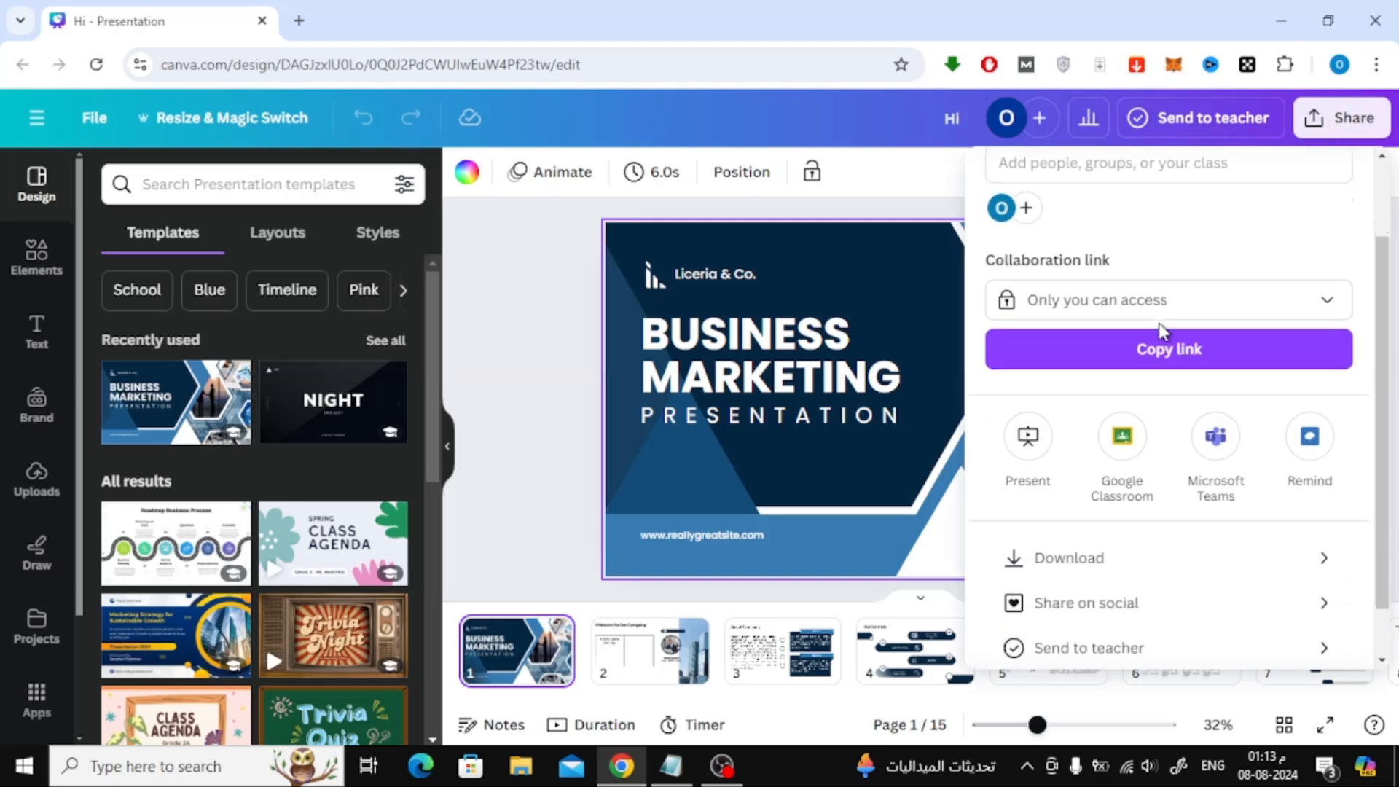
scroll("down", 3)
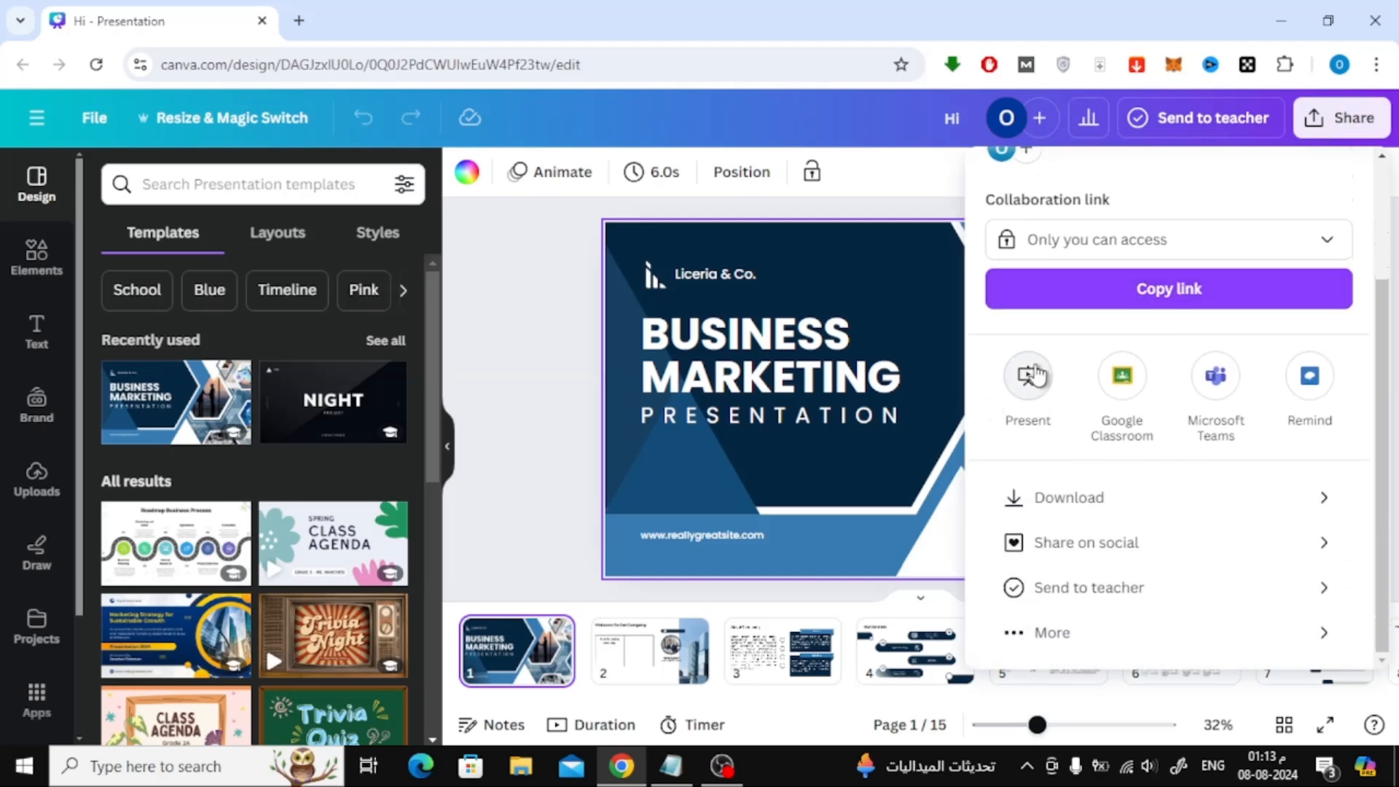
left_click(1027, 374)
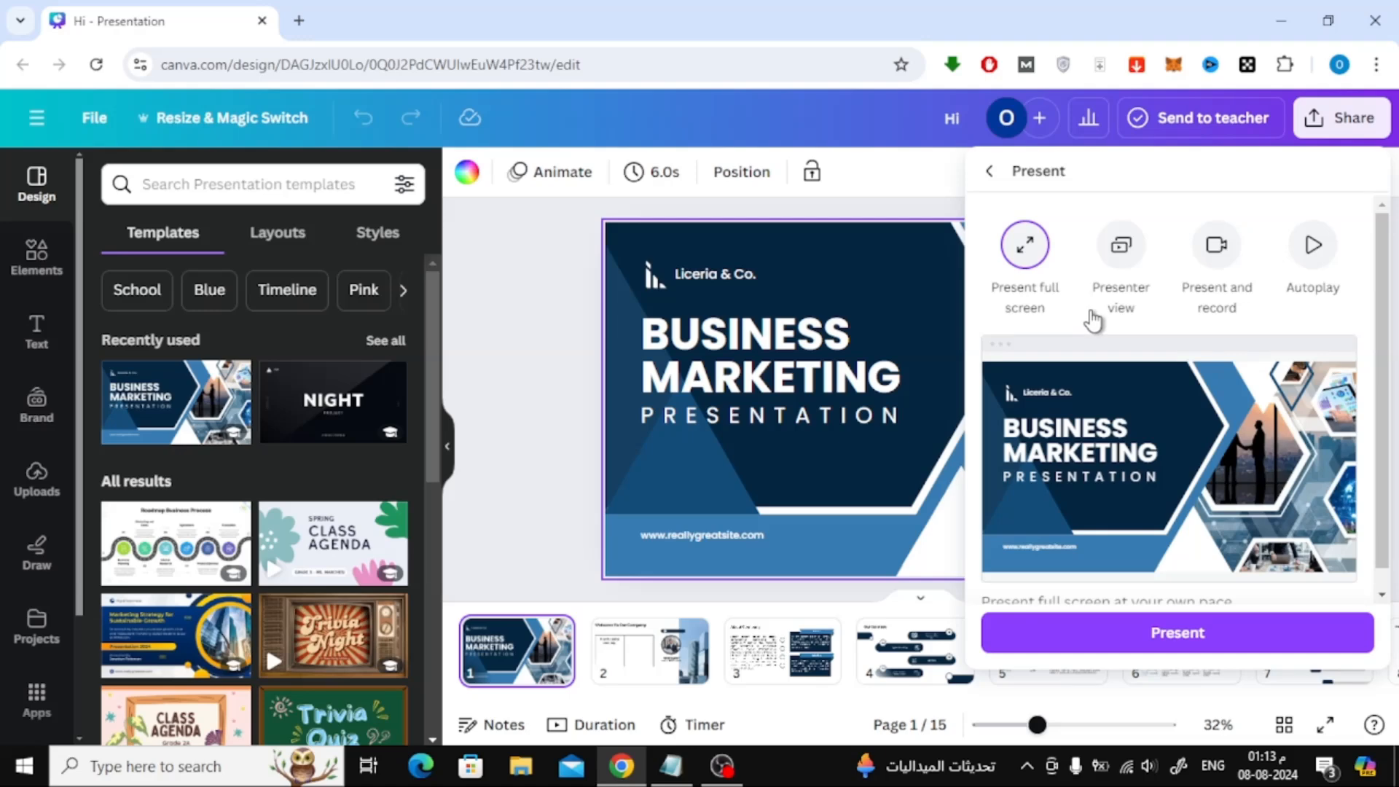
left_click(1217, 246)
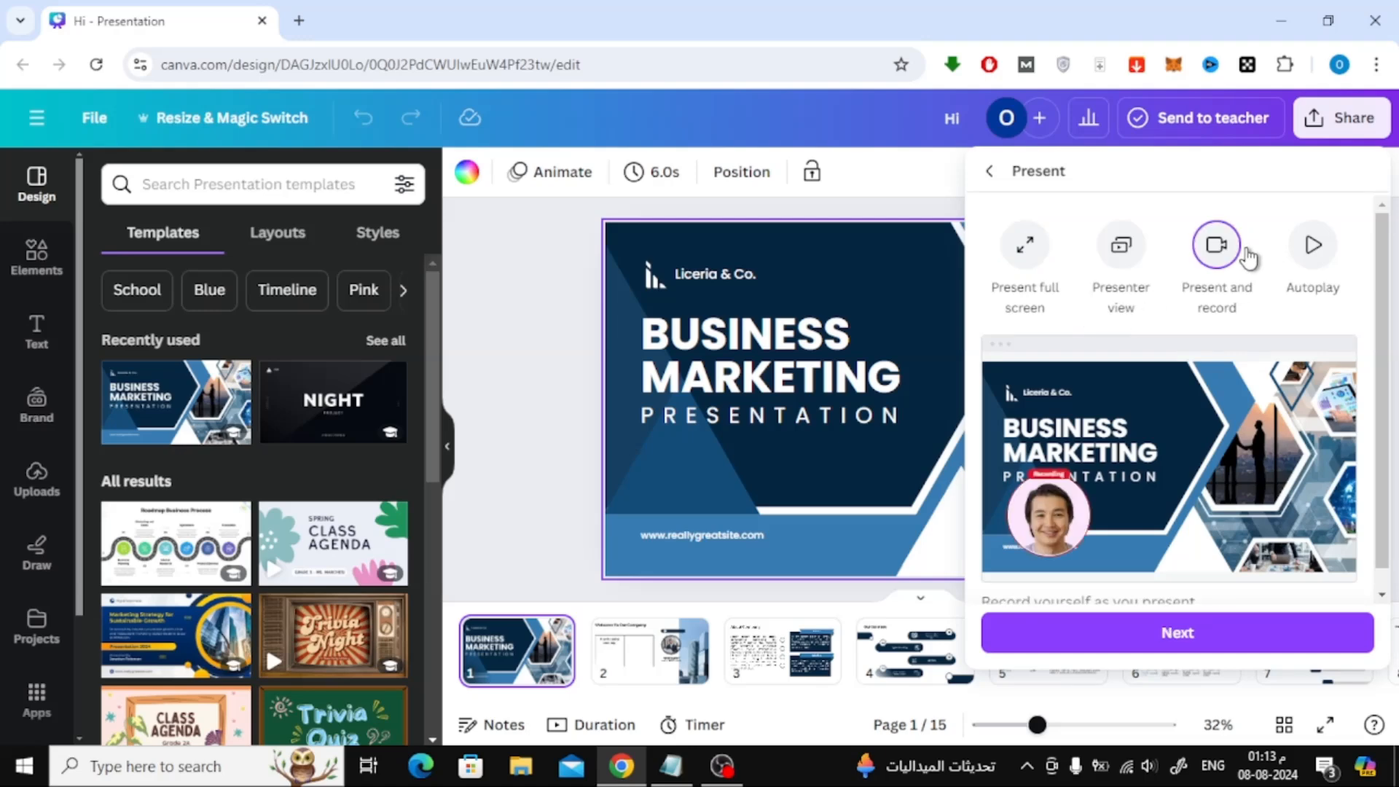
mouse_move(1212, 586)
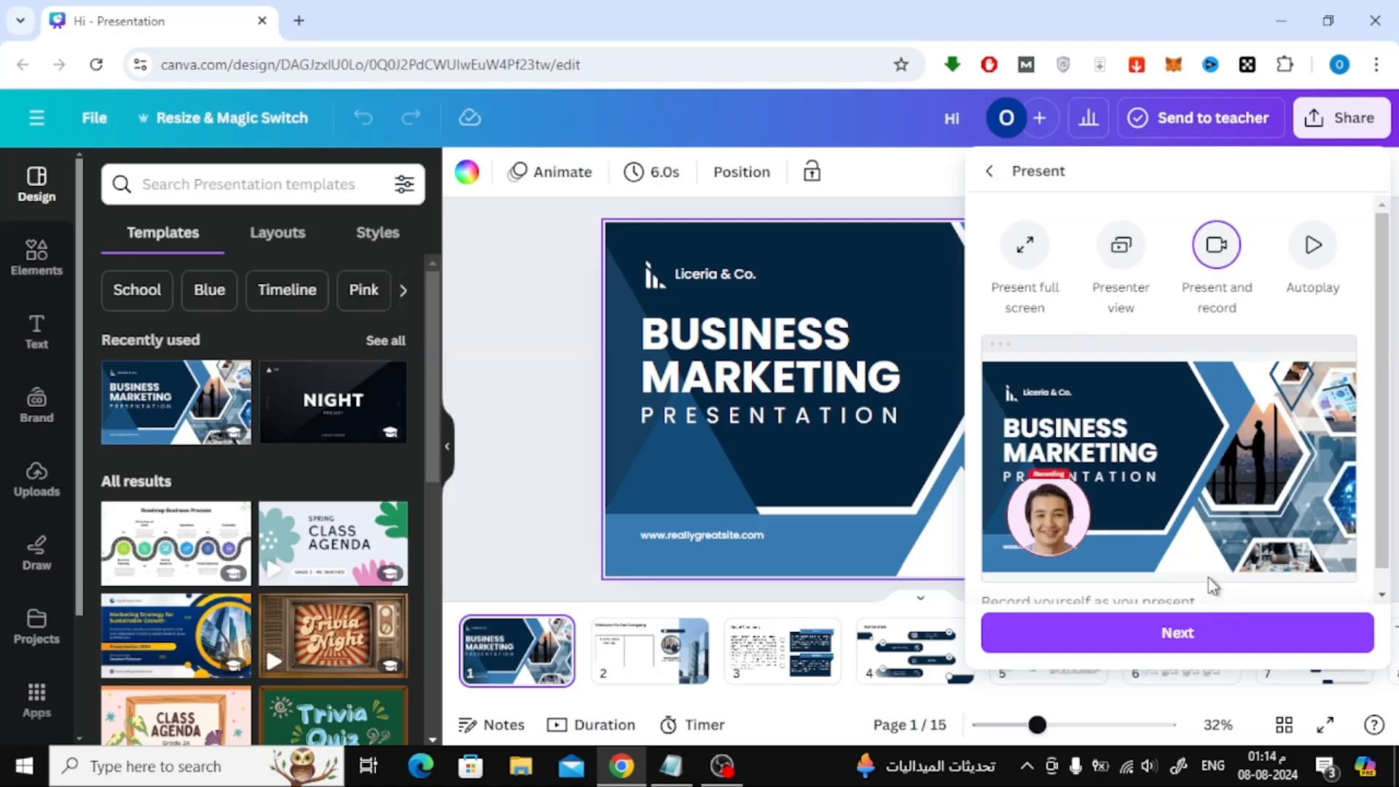
left_click(1216, 244)
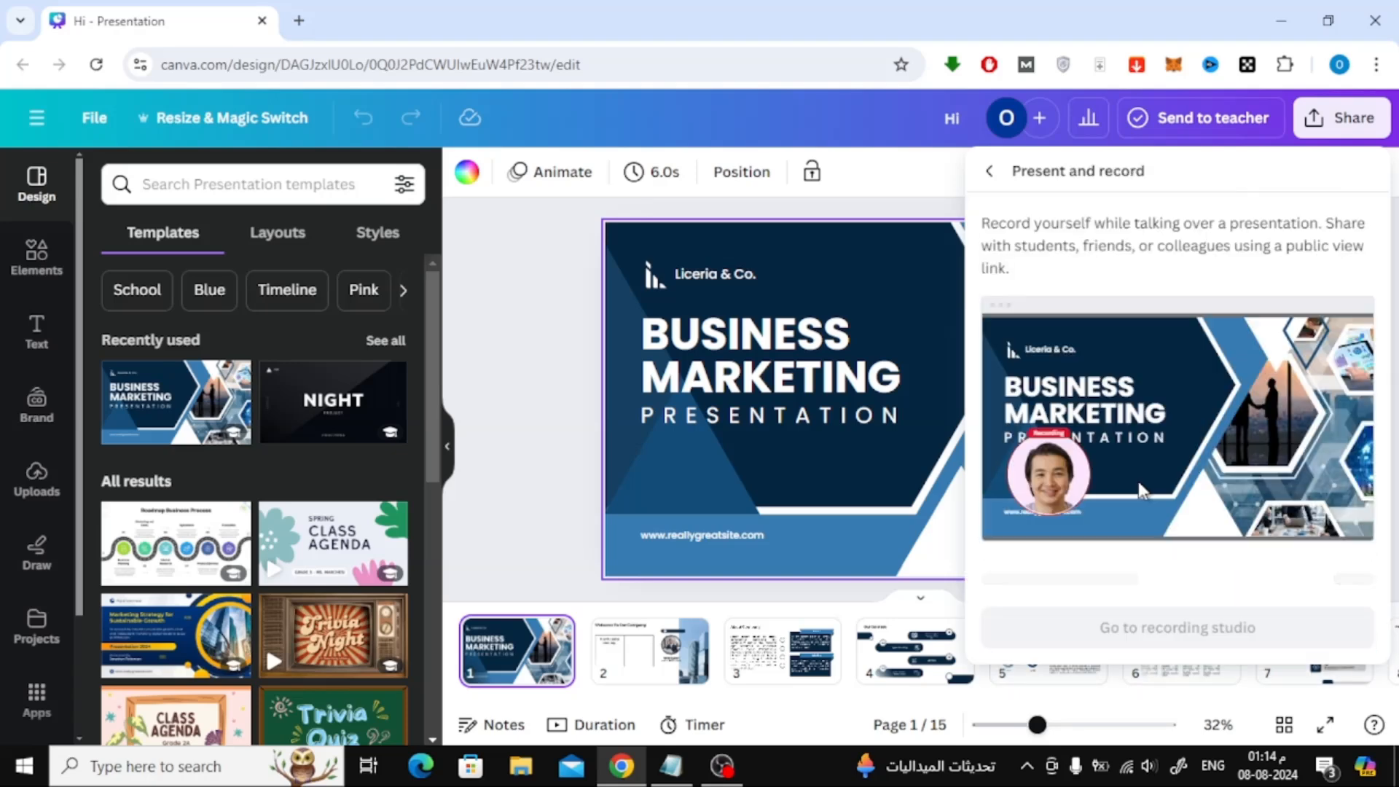
mouse_move(1176, 586)
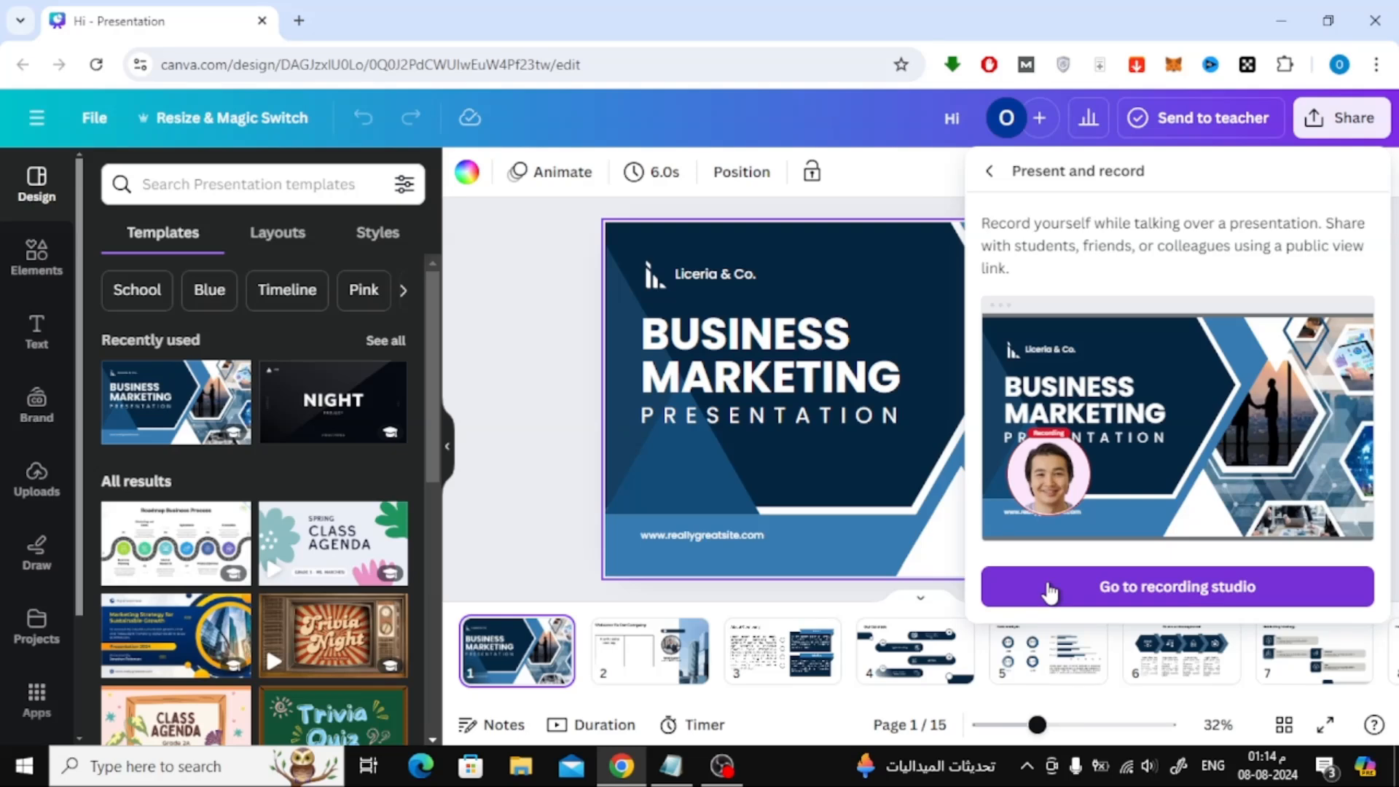
Enter the recording studio, retrying until the camera and microphone setup loads
left_click(1176, 586)
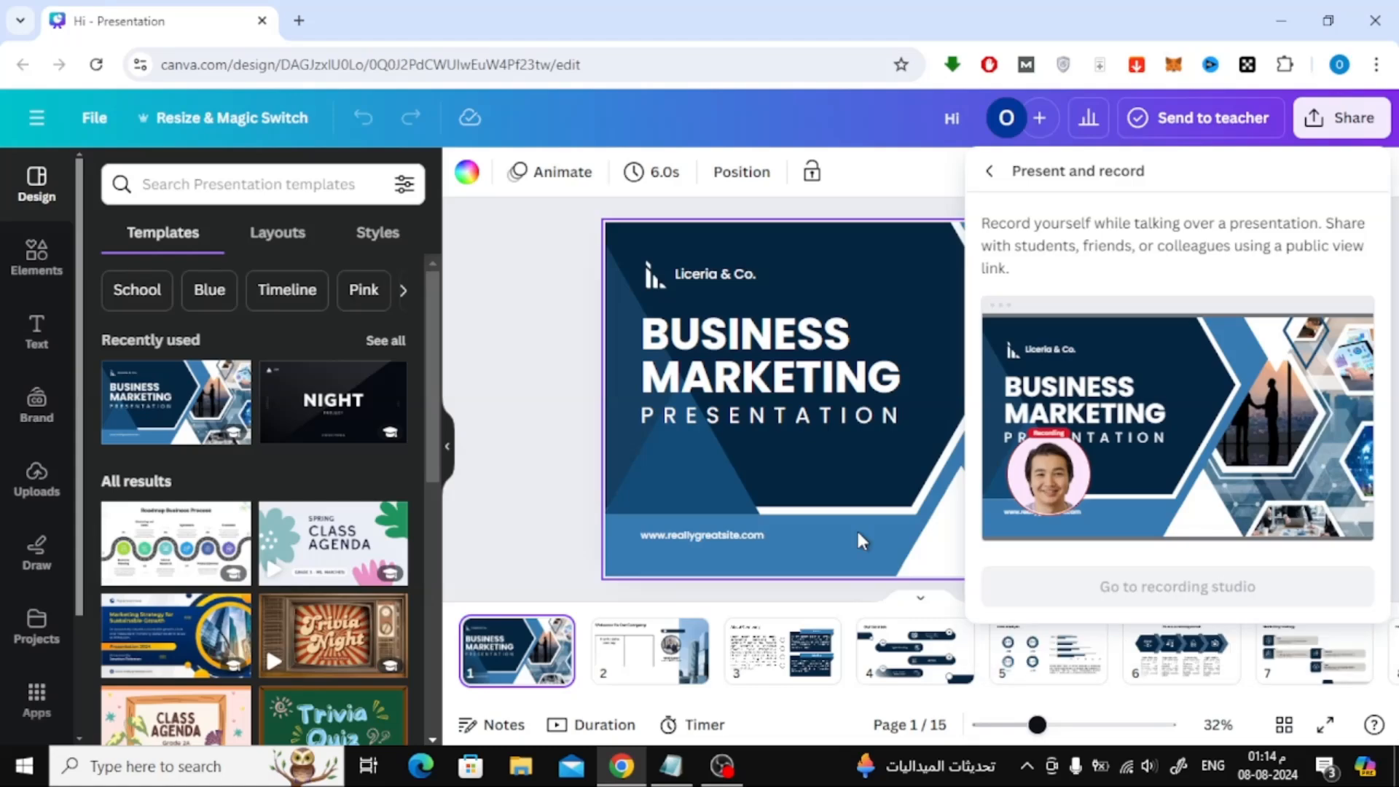
left_click(1176, 586)
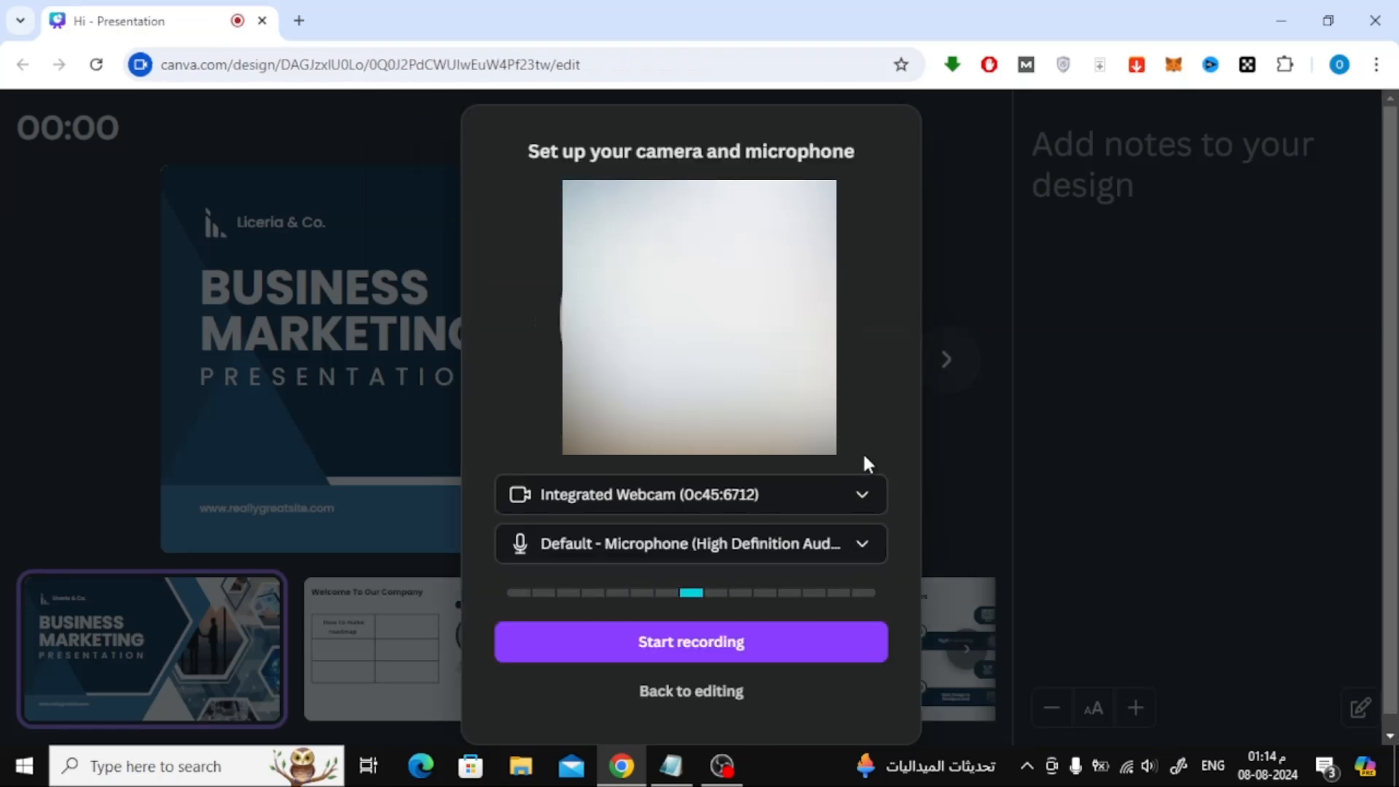
Set the camera to No camera for voice-only recording and start recording
left_click(690, 494)
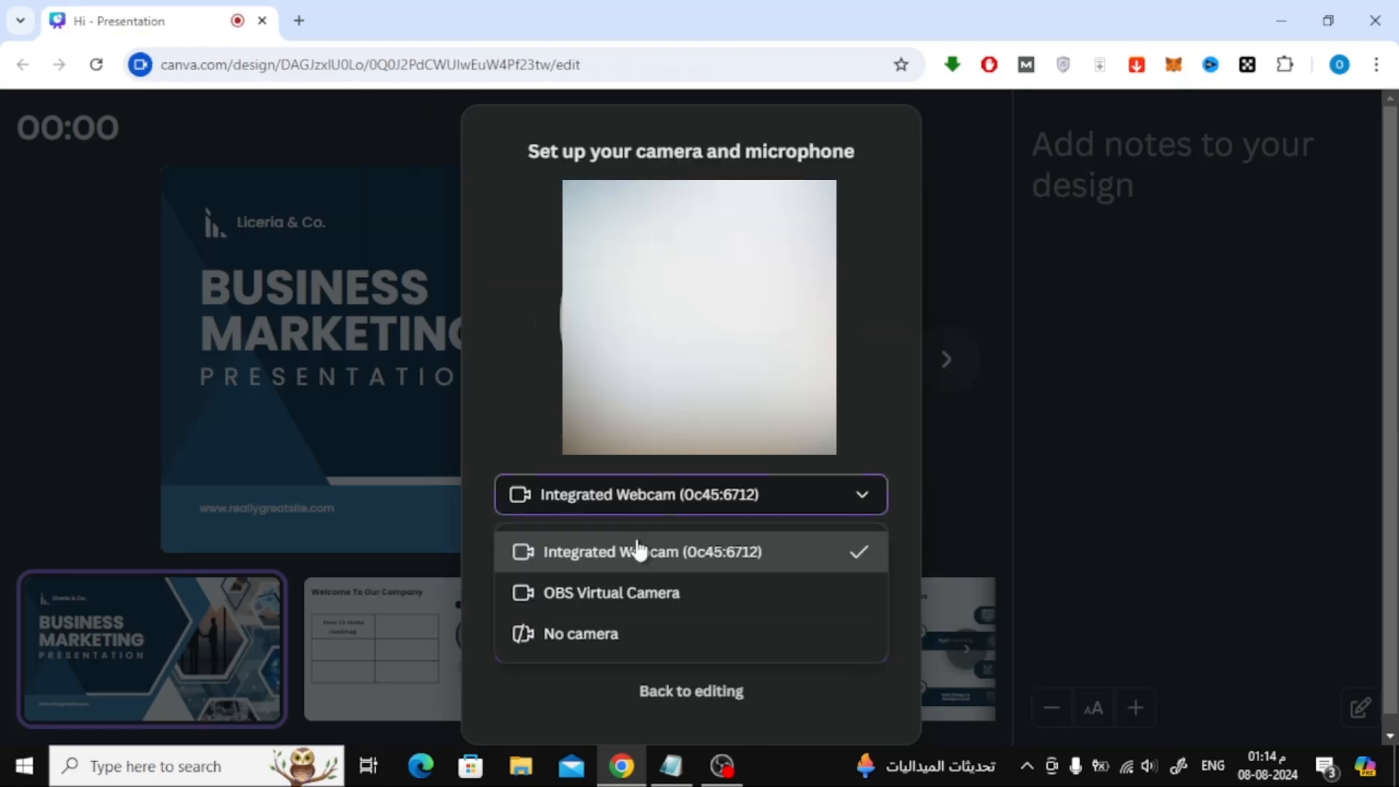
mouse_move(700, 645)
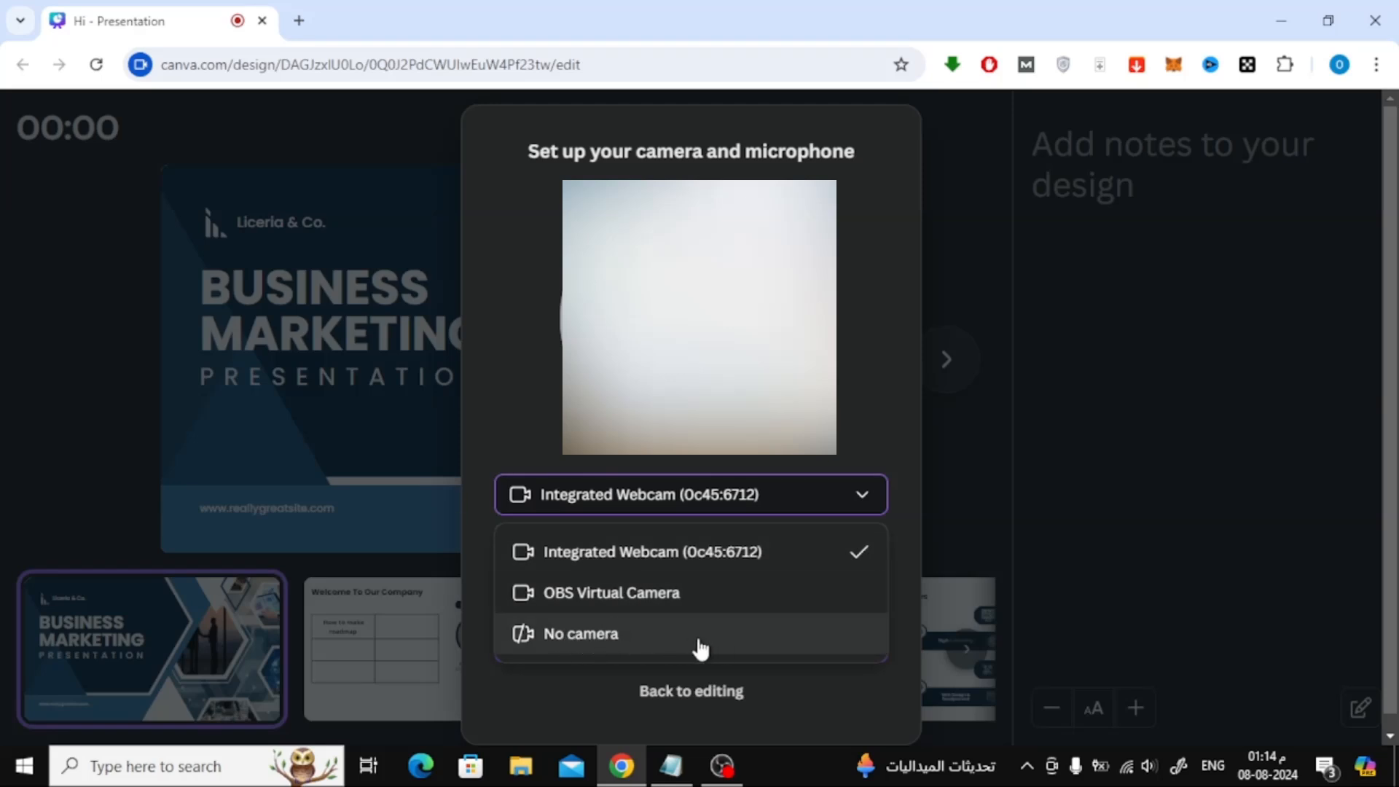
left_click(579, 634)
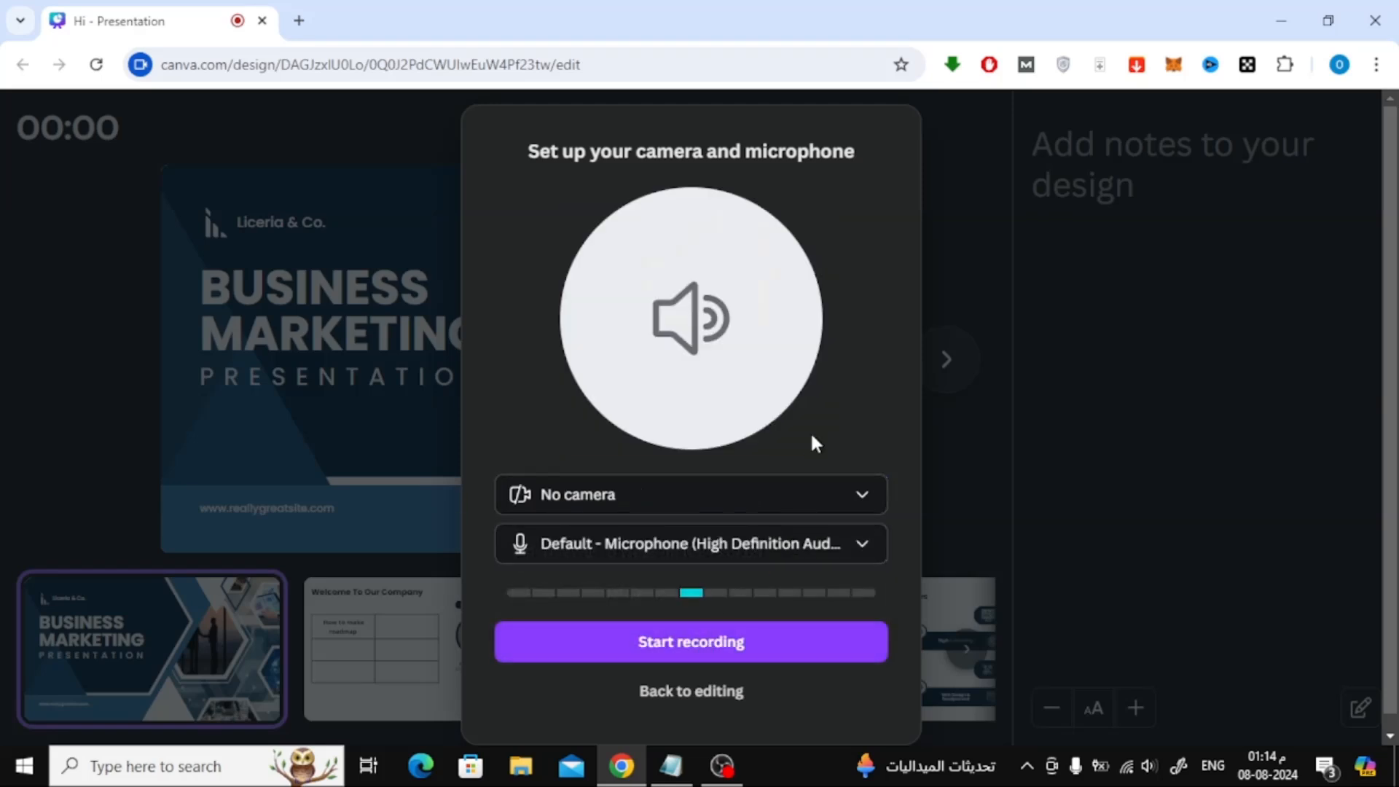
mouse_move(633, 500)
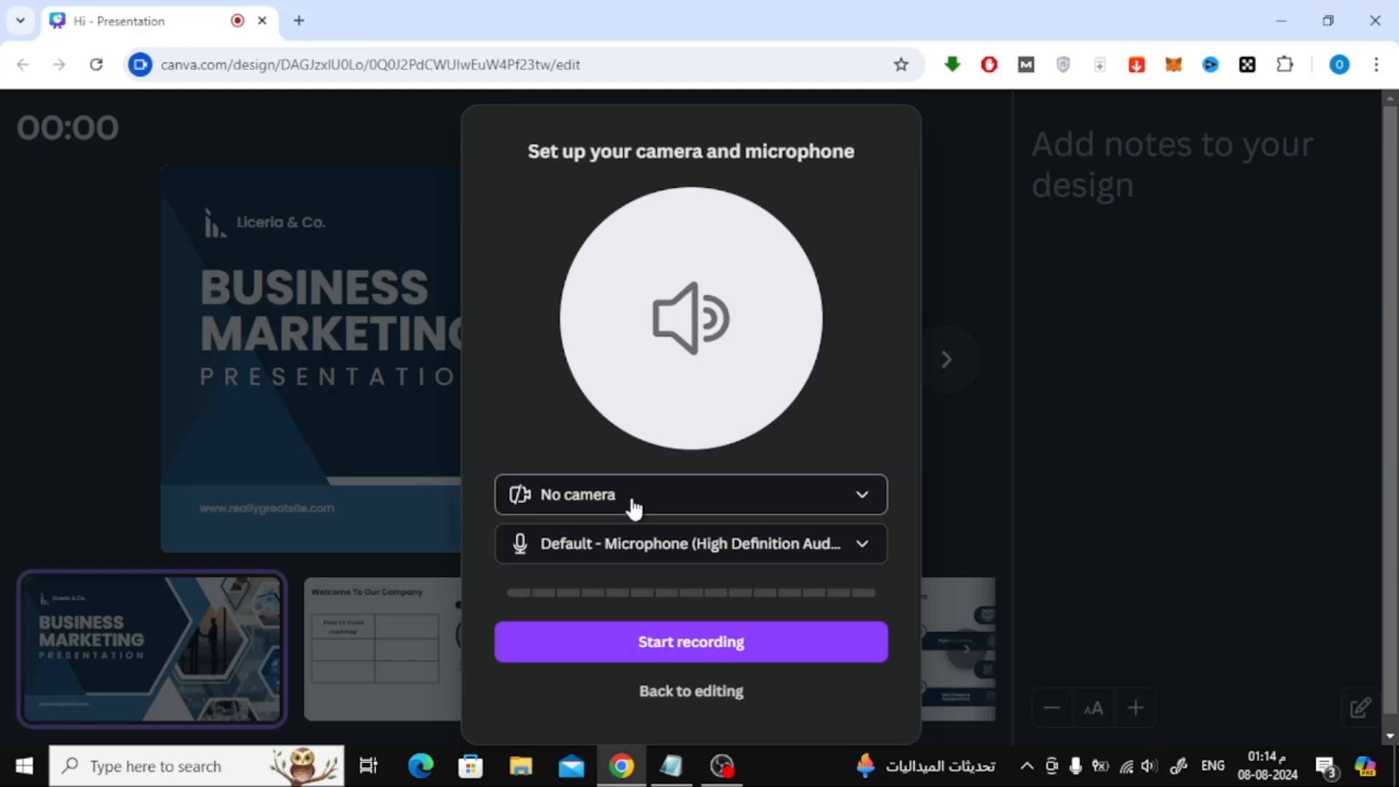
mouse_move(636, 562)
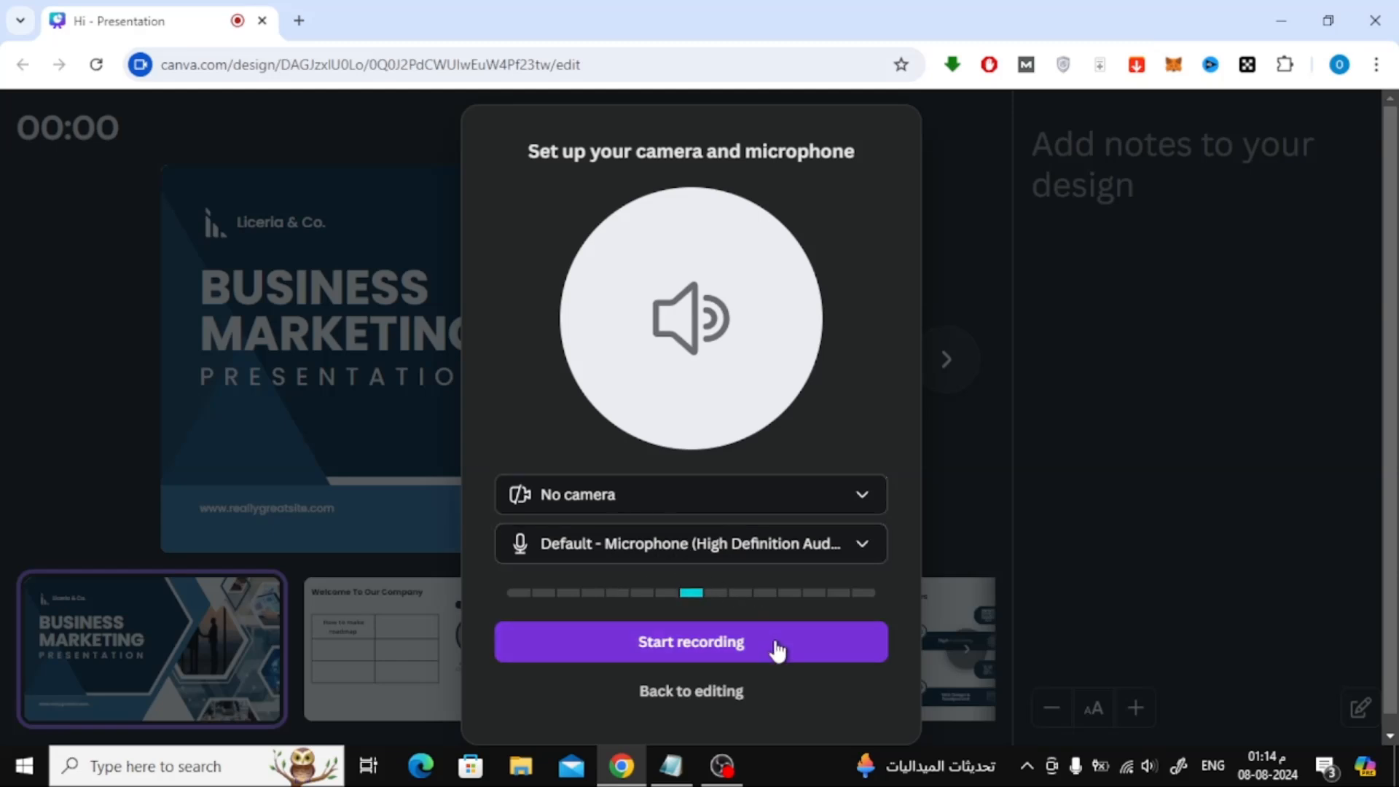
left_click(690, 641)
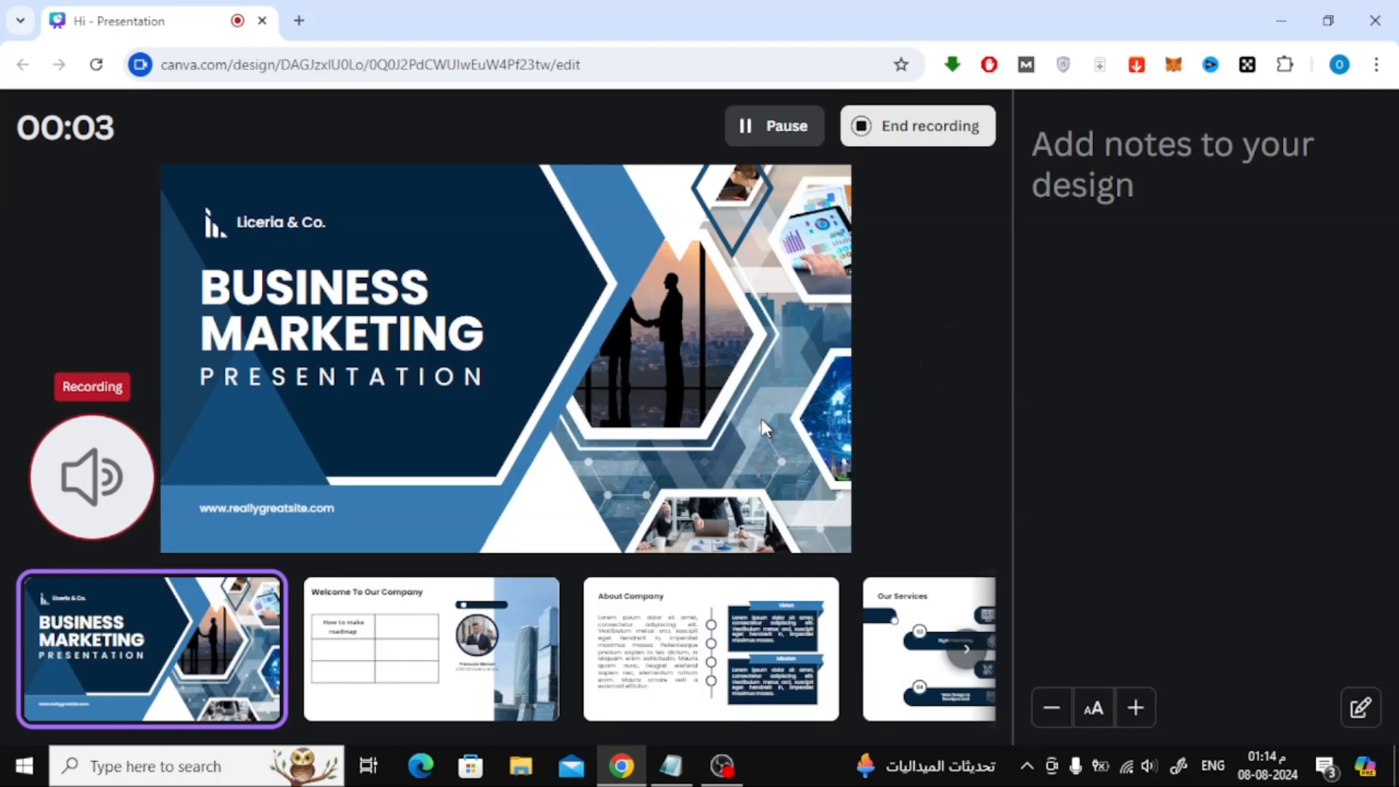
mouse_move(904, 345)
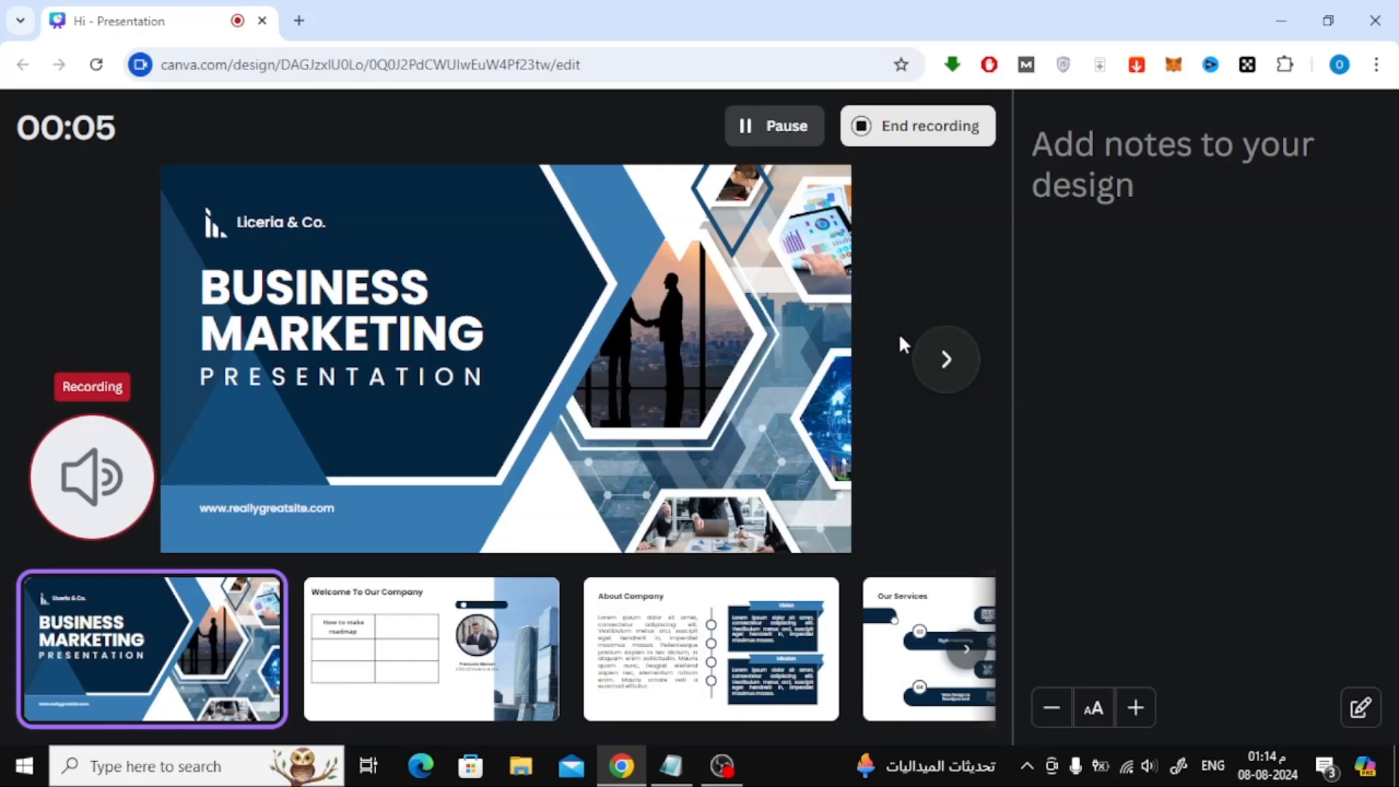
Narrate while moving forward and back through slides, then end the ~17-second recording
left_click(945, 359)
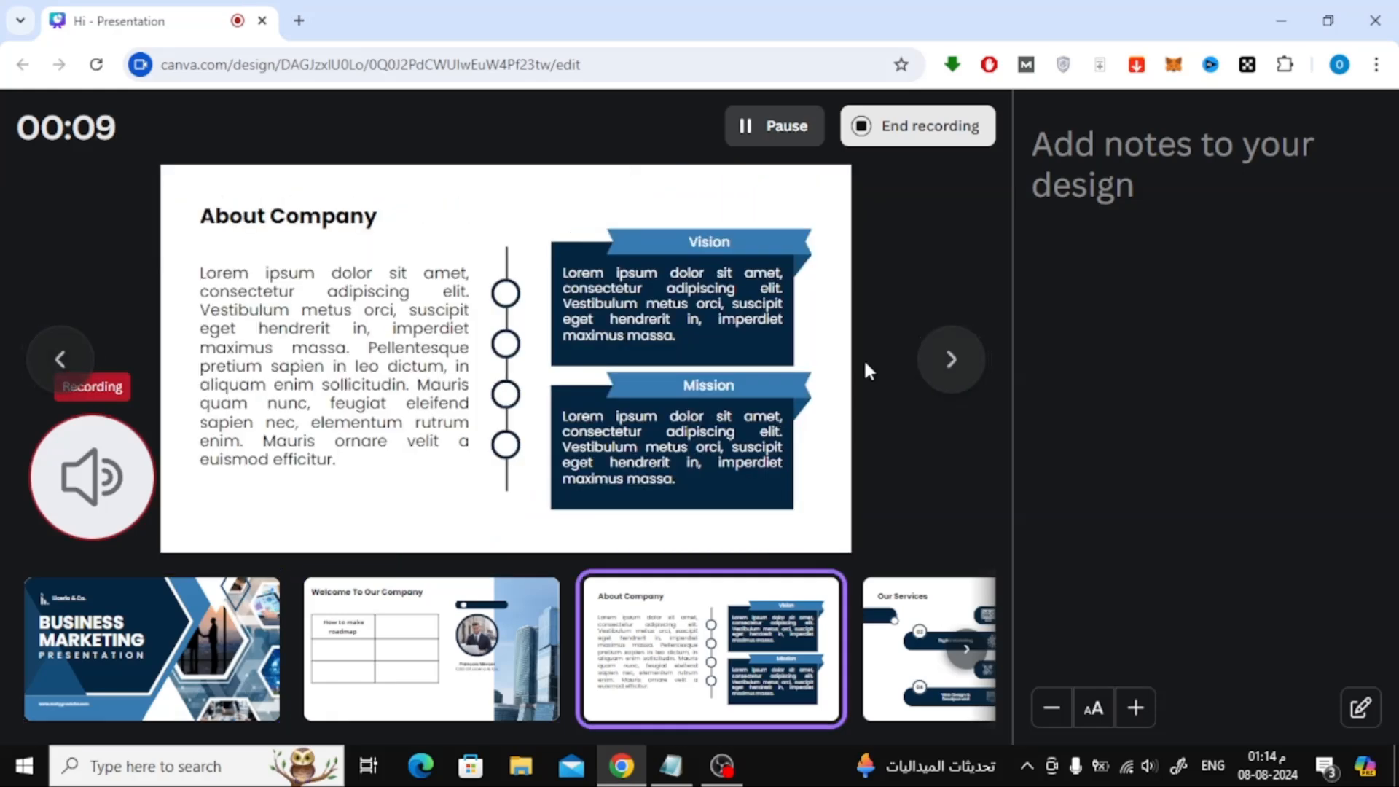
left_click(63, 358)
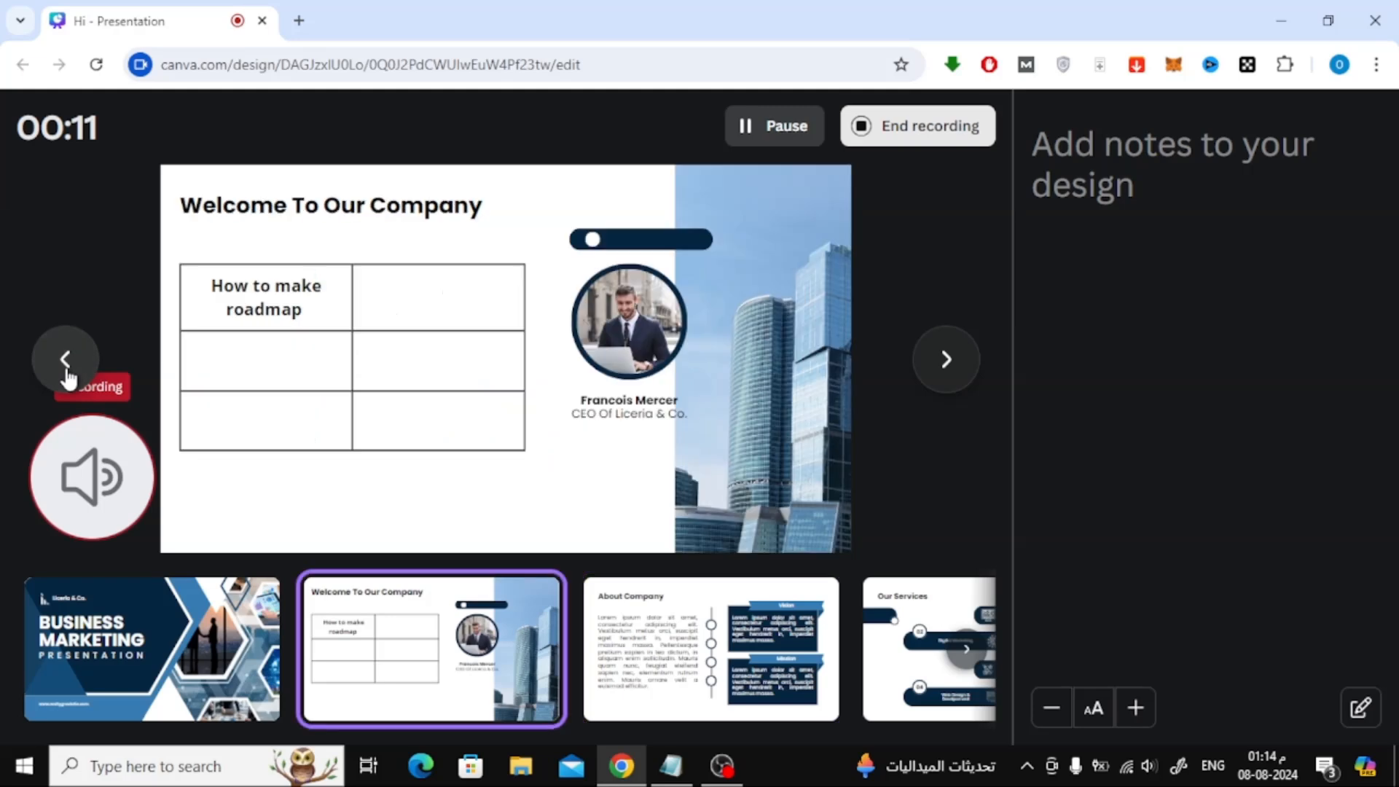
mouse_move(831, 203)
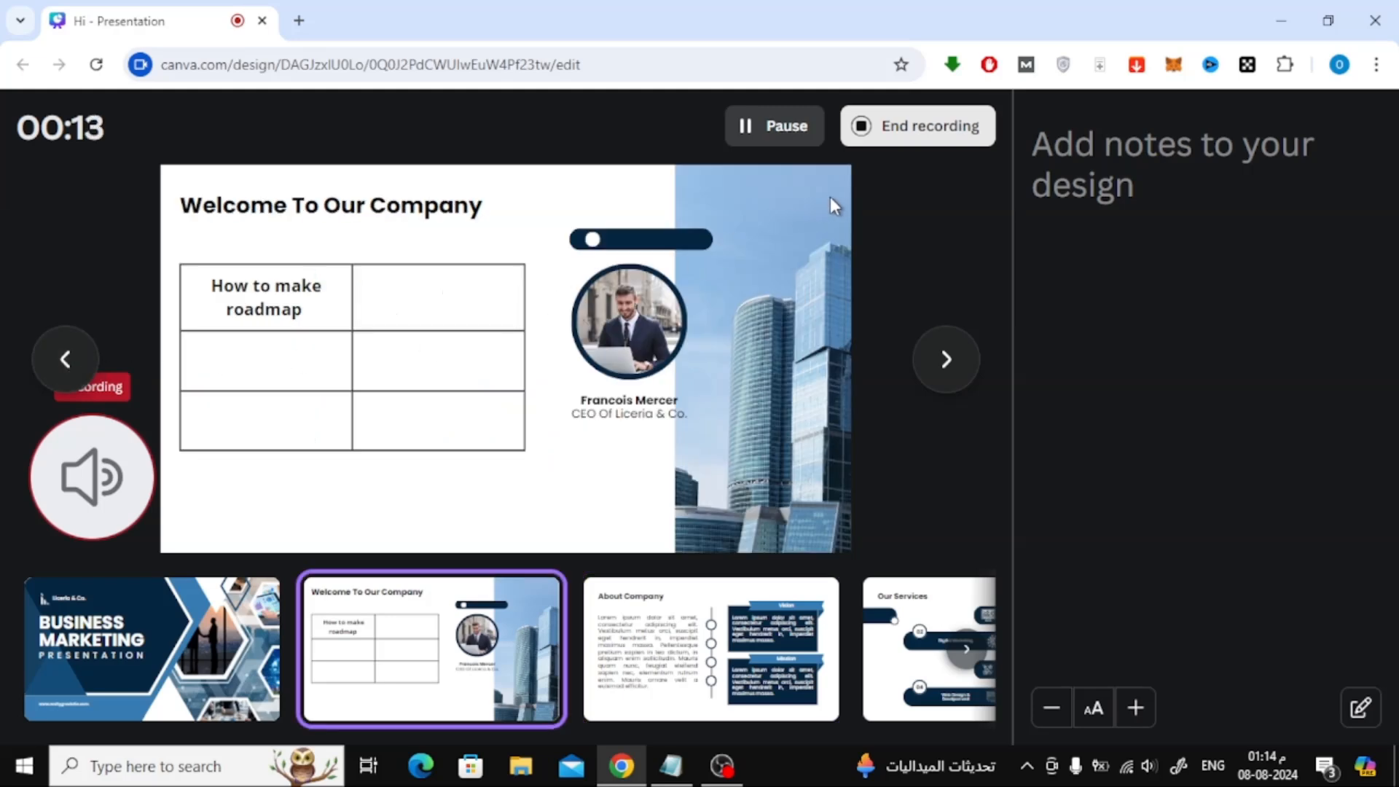
mouse_move(890, 184)
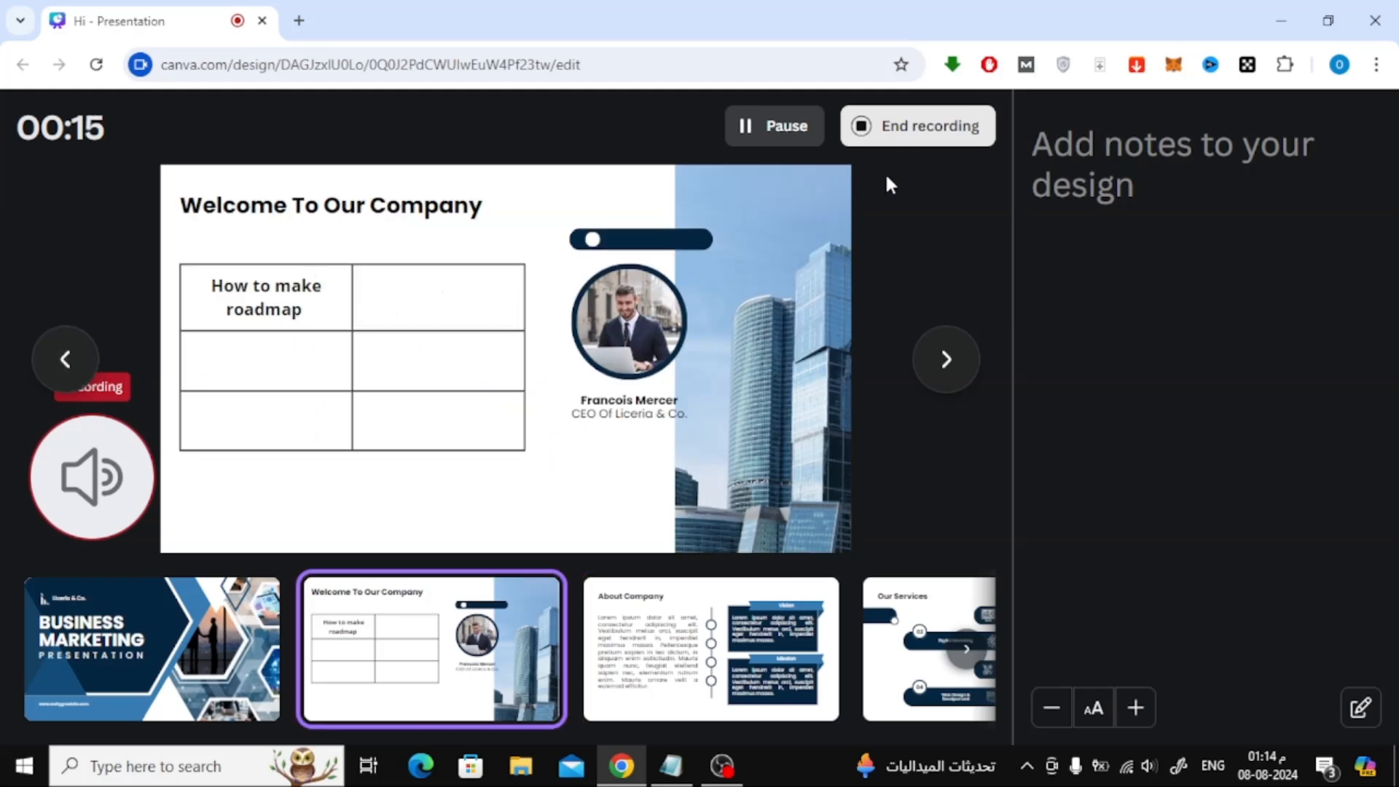
mouse_move(923, 162)
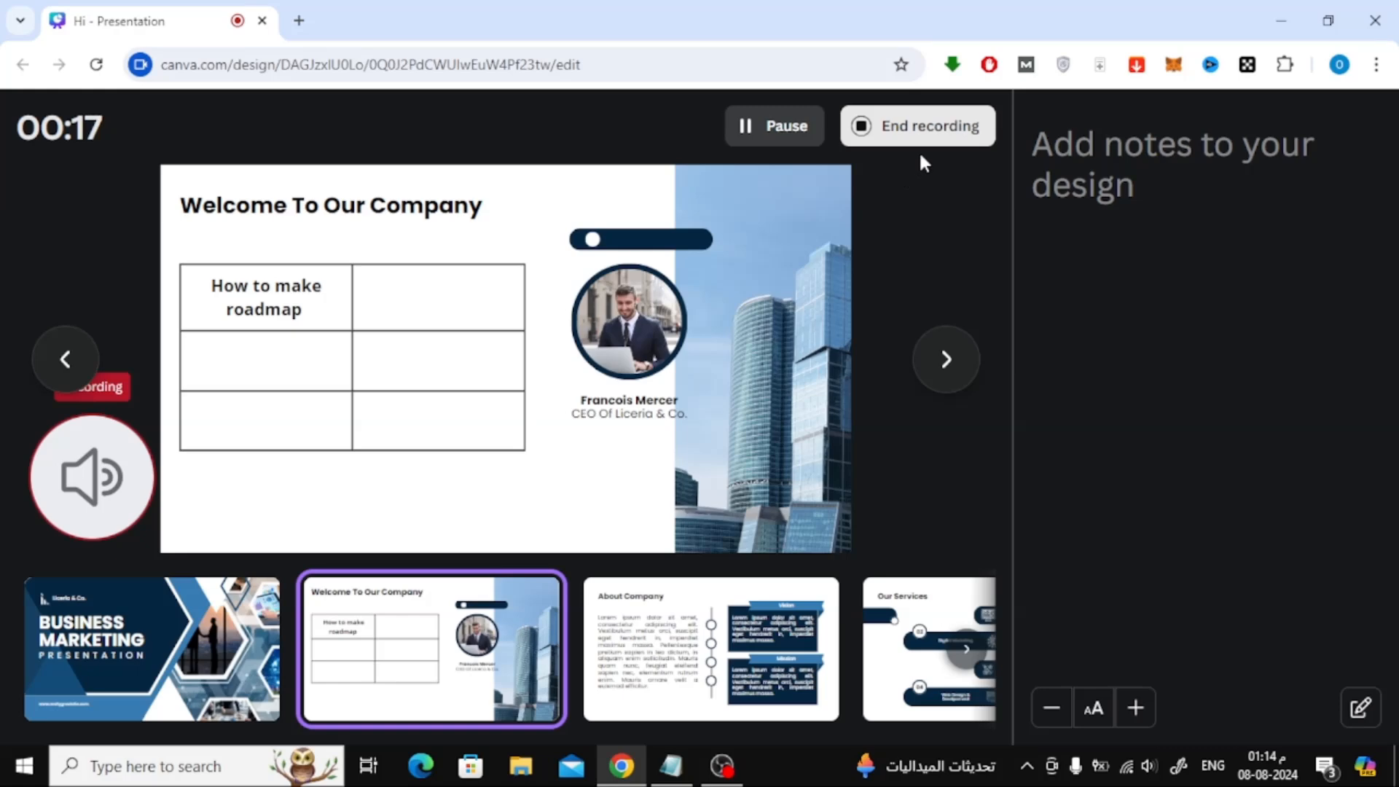
left_click(915, 125)
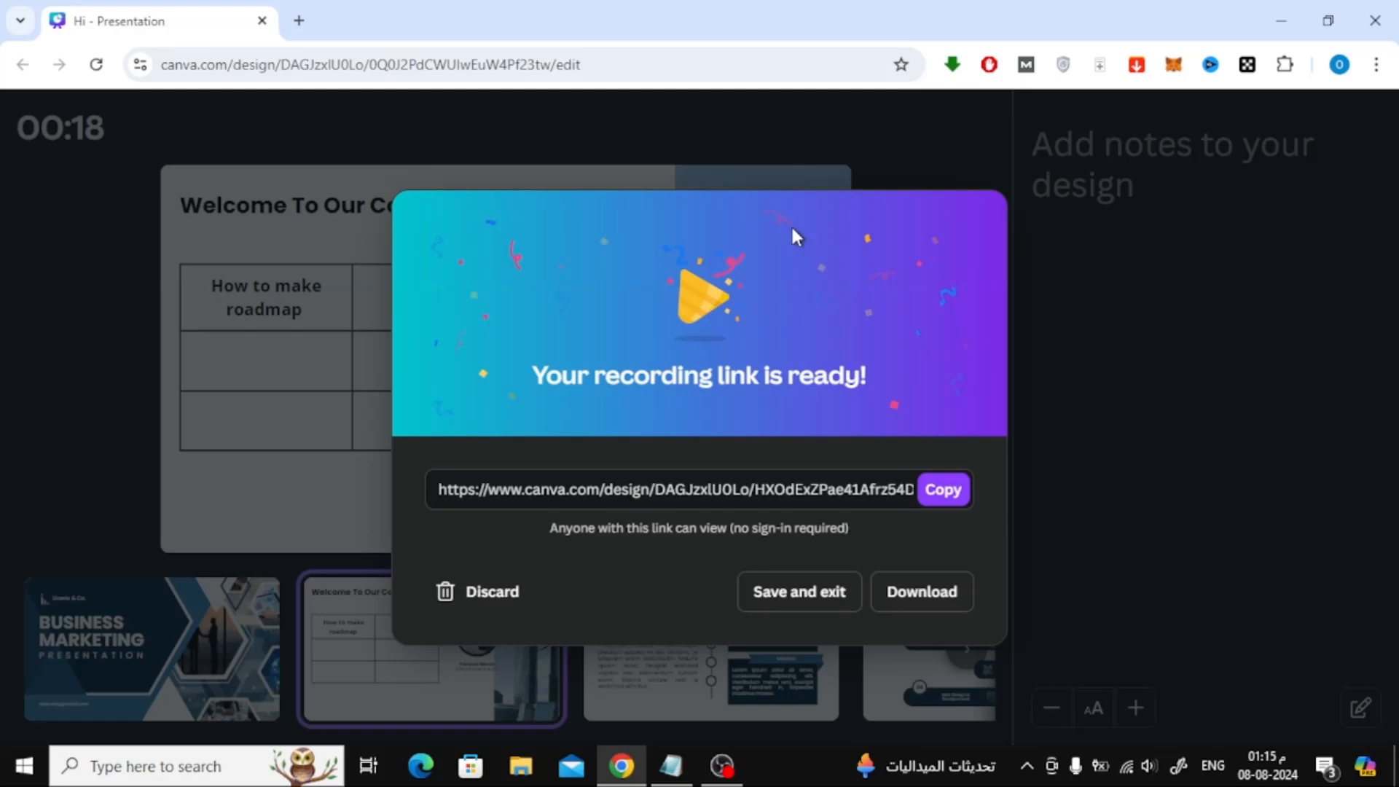
mouse_move(810, 313)
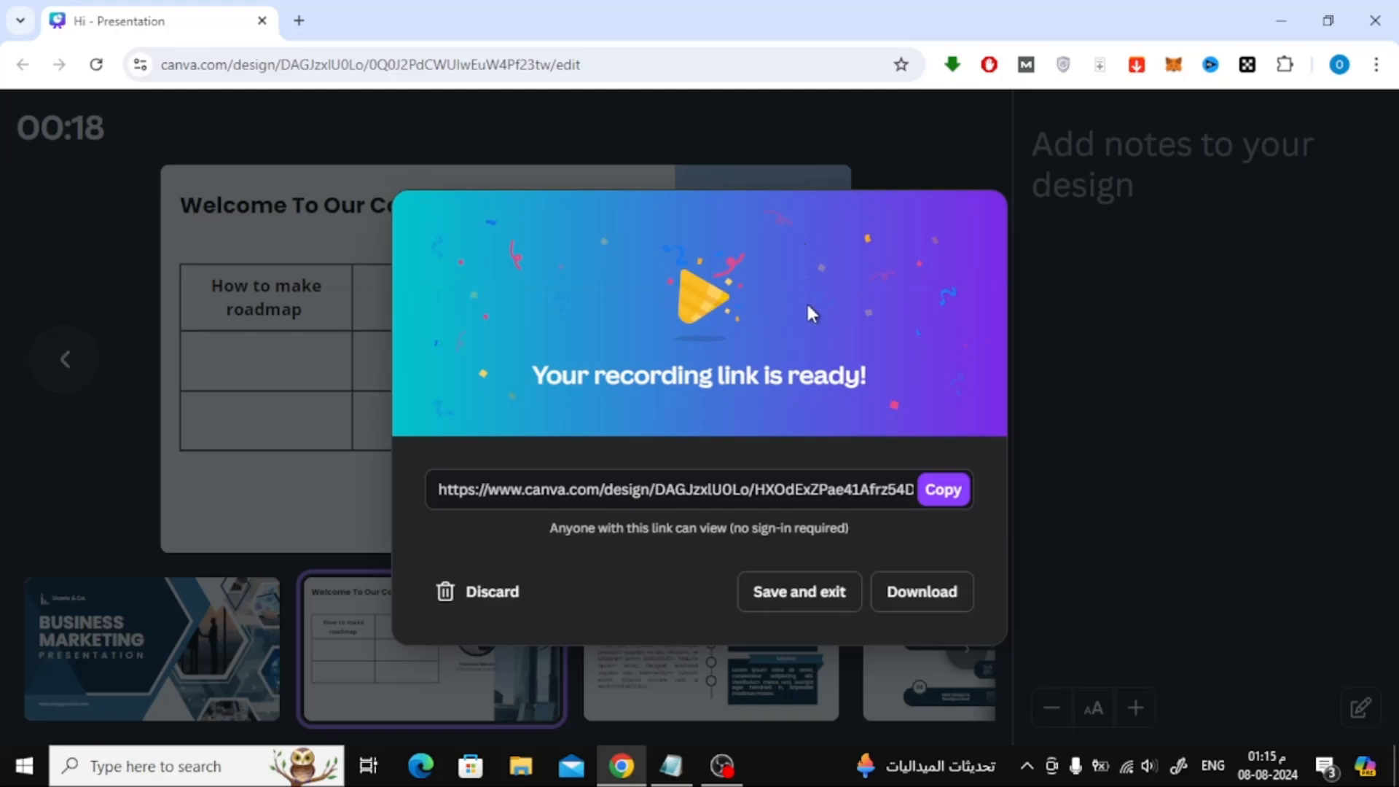
mouse_move(922, 592)
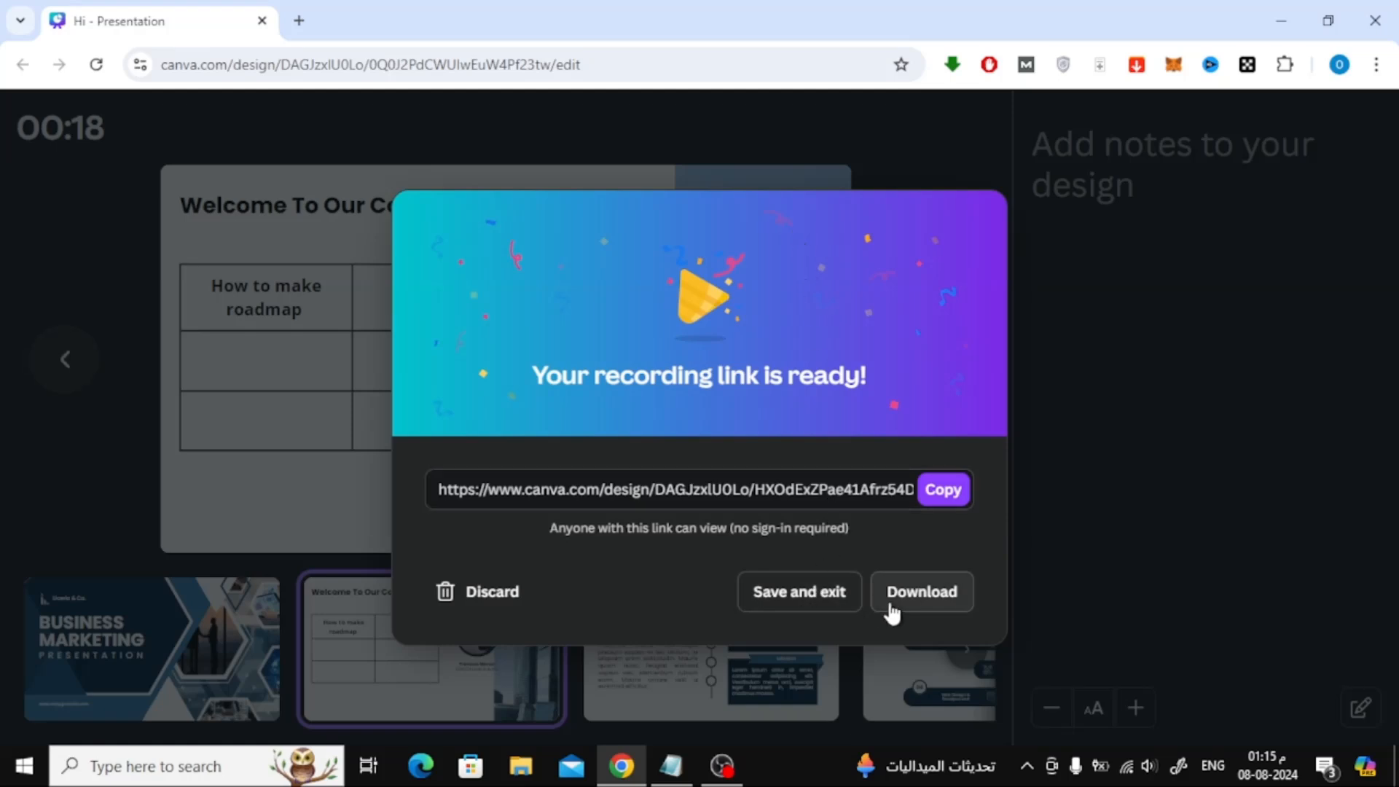
Choose Download in the 'Your recording link is ready!' dialog to keep the recording
left_click(799, 591)
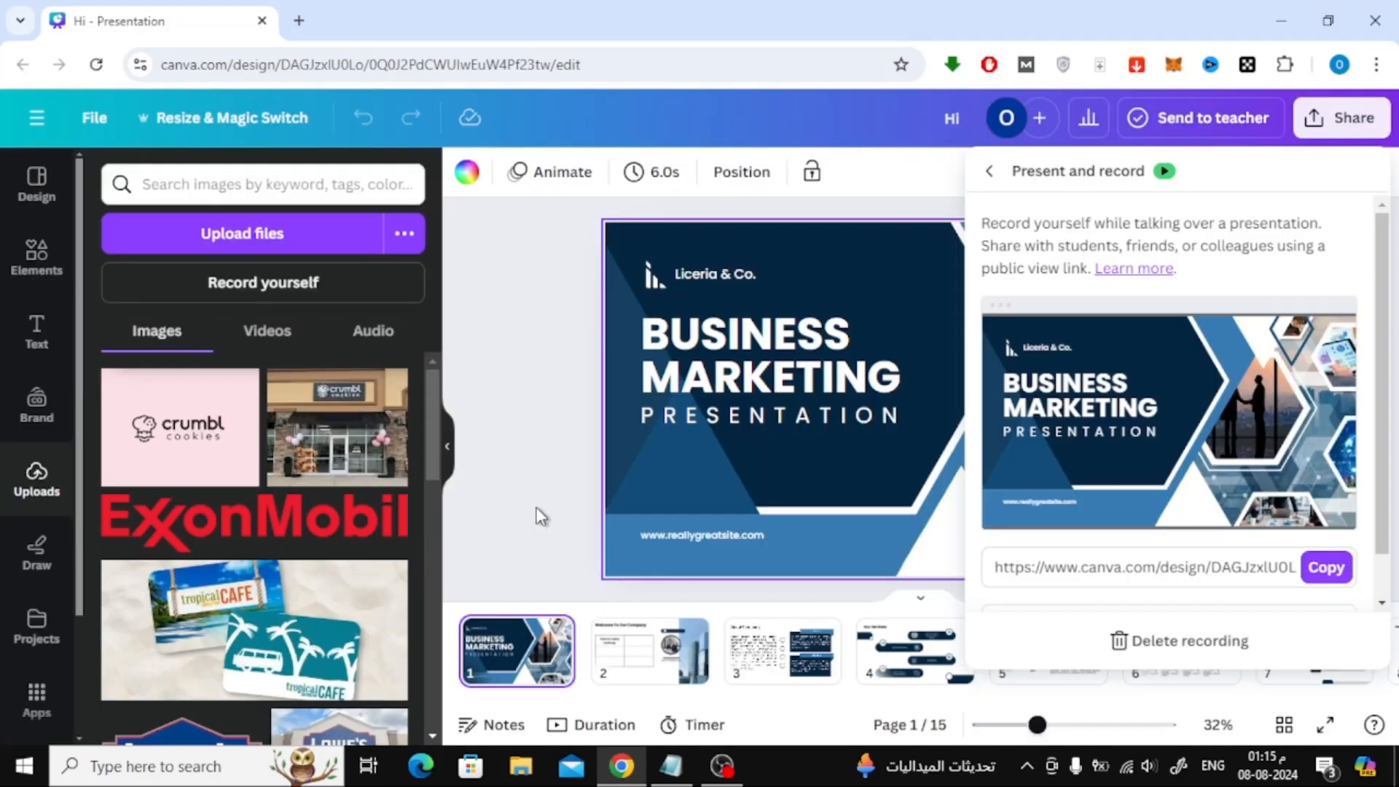
Download the presentation recording as an MP4 video from the Present and record panel
scroll("down", 3)
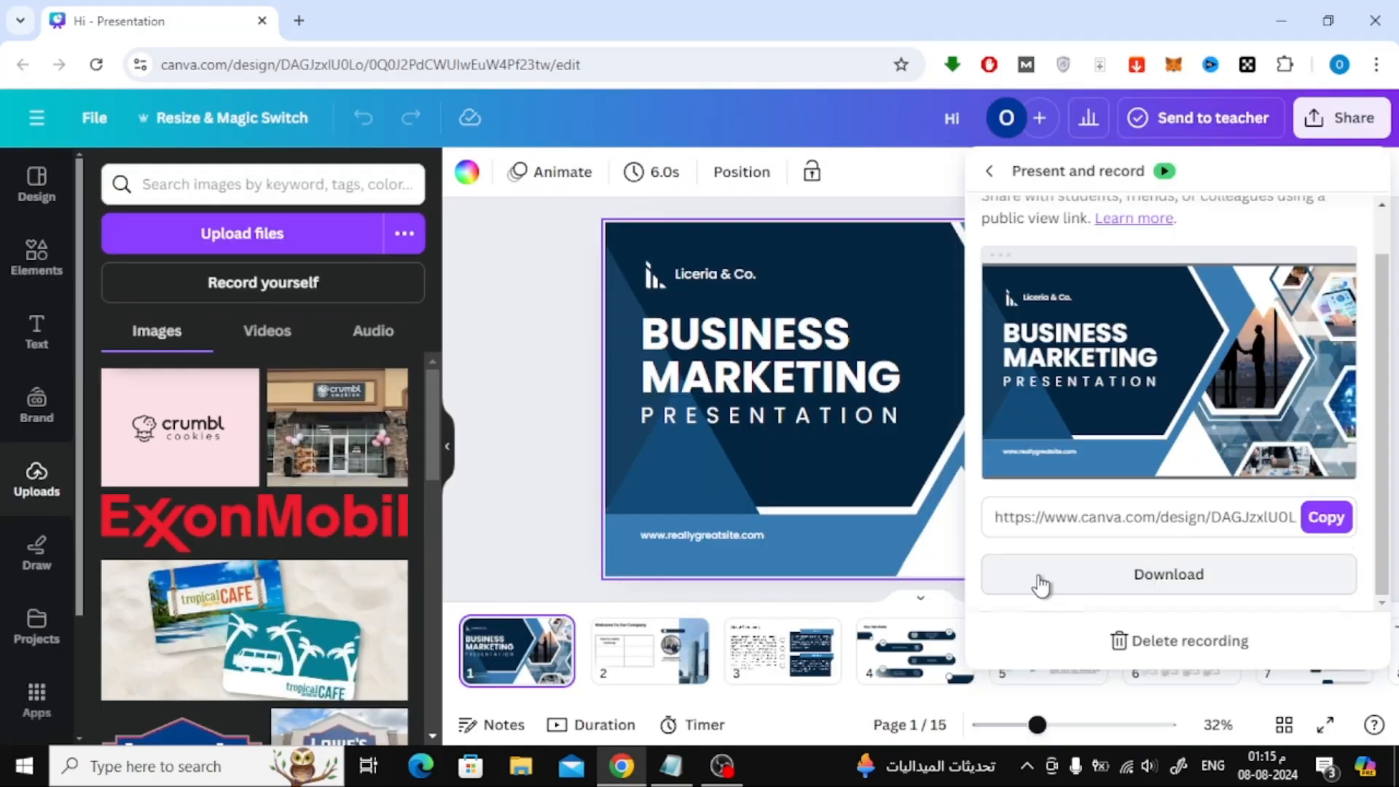
mouse_move(1017, 588)
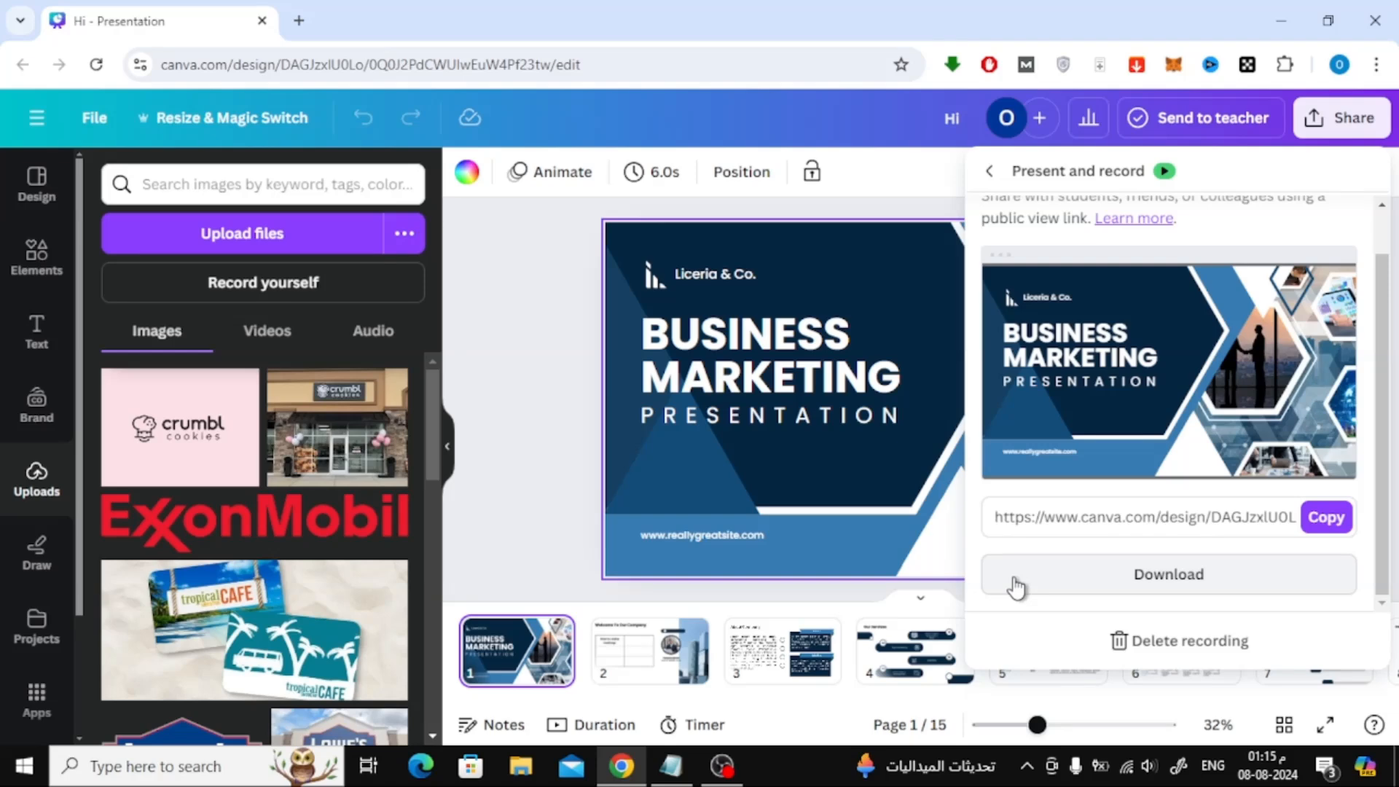
left_click(1167, 574)
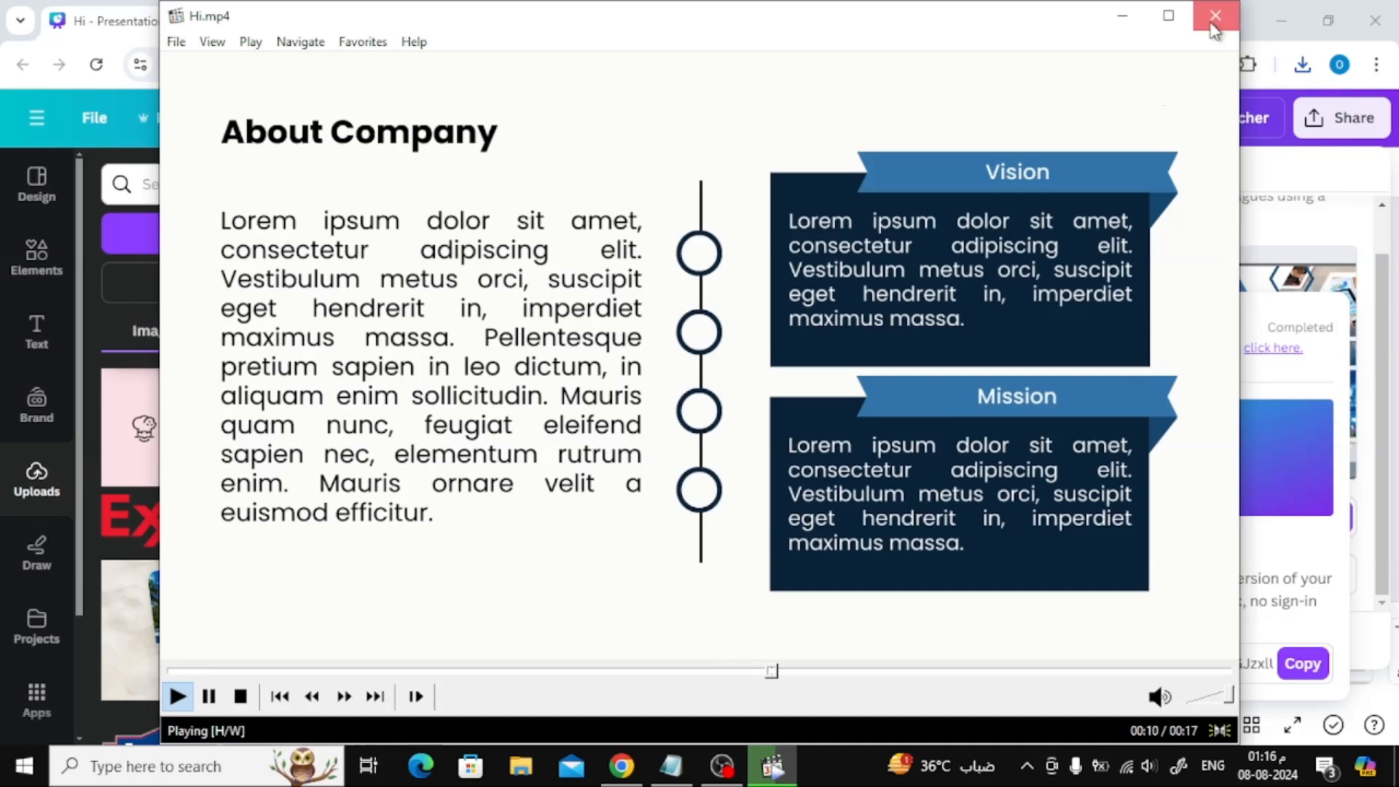
Close the Media Player Classic window after checking Hi.mp4 playback
left_click(1215, 16)
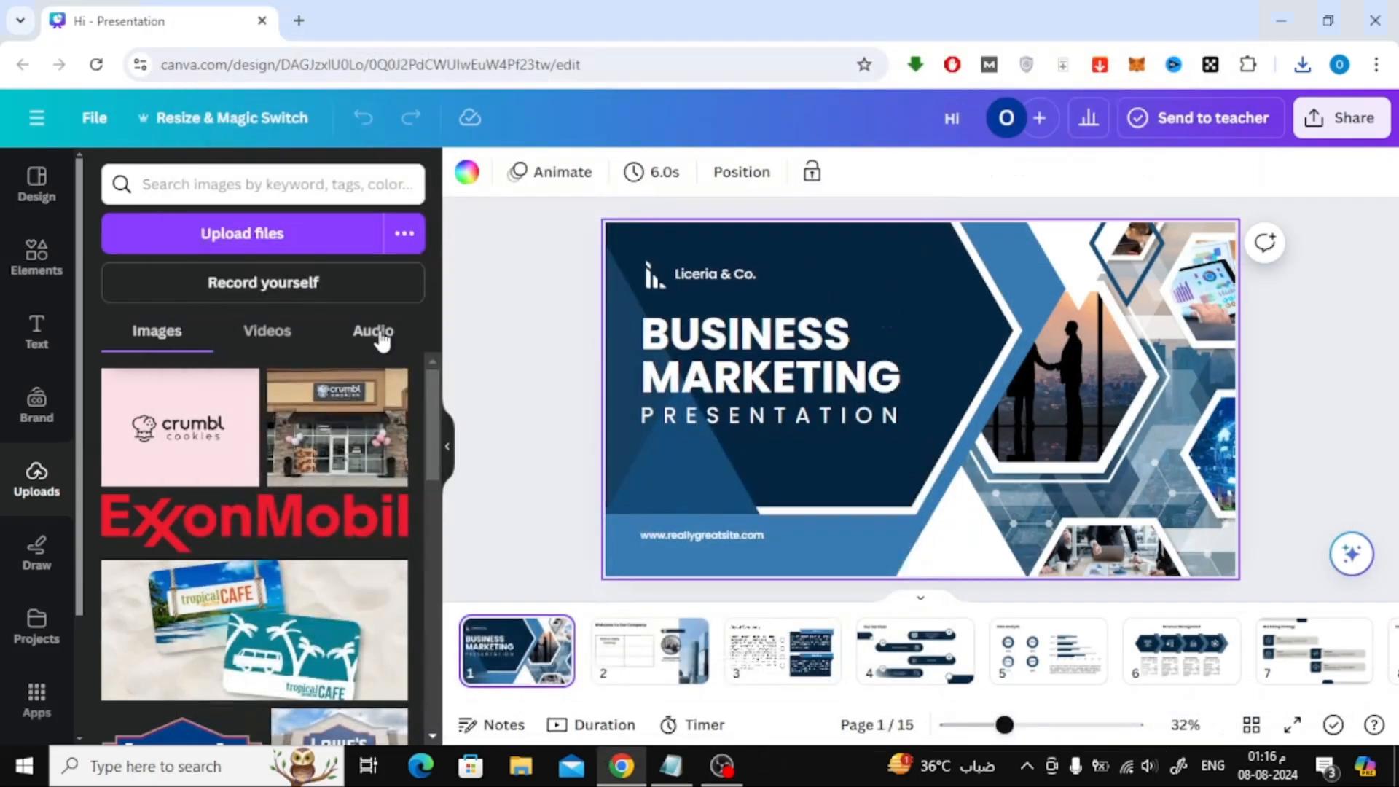
Show the Audio uploads and browse the list, with the 0:18 recording at top
left_click(372, 331)
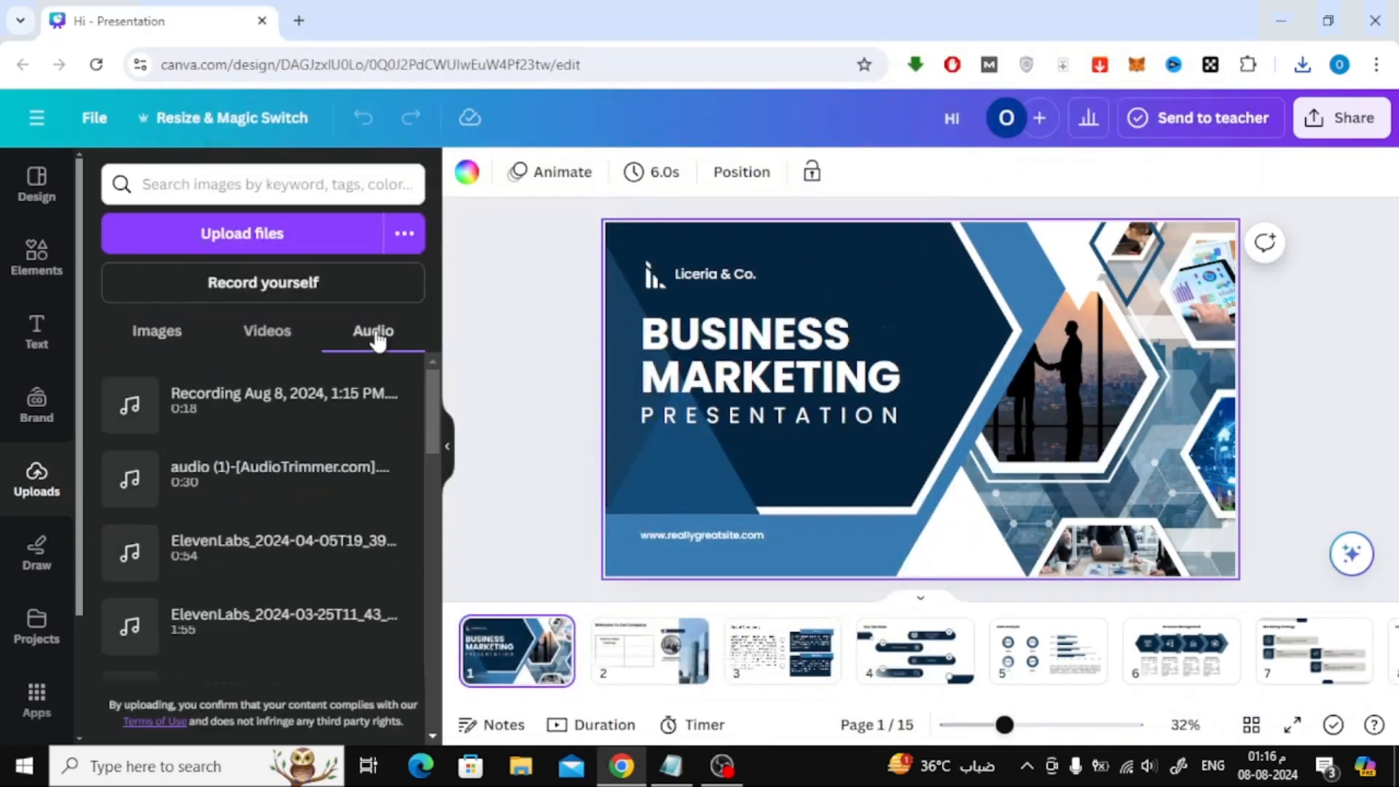
scroll("down", 3)
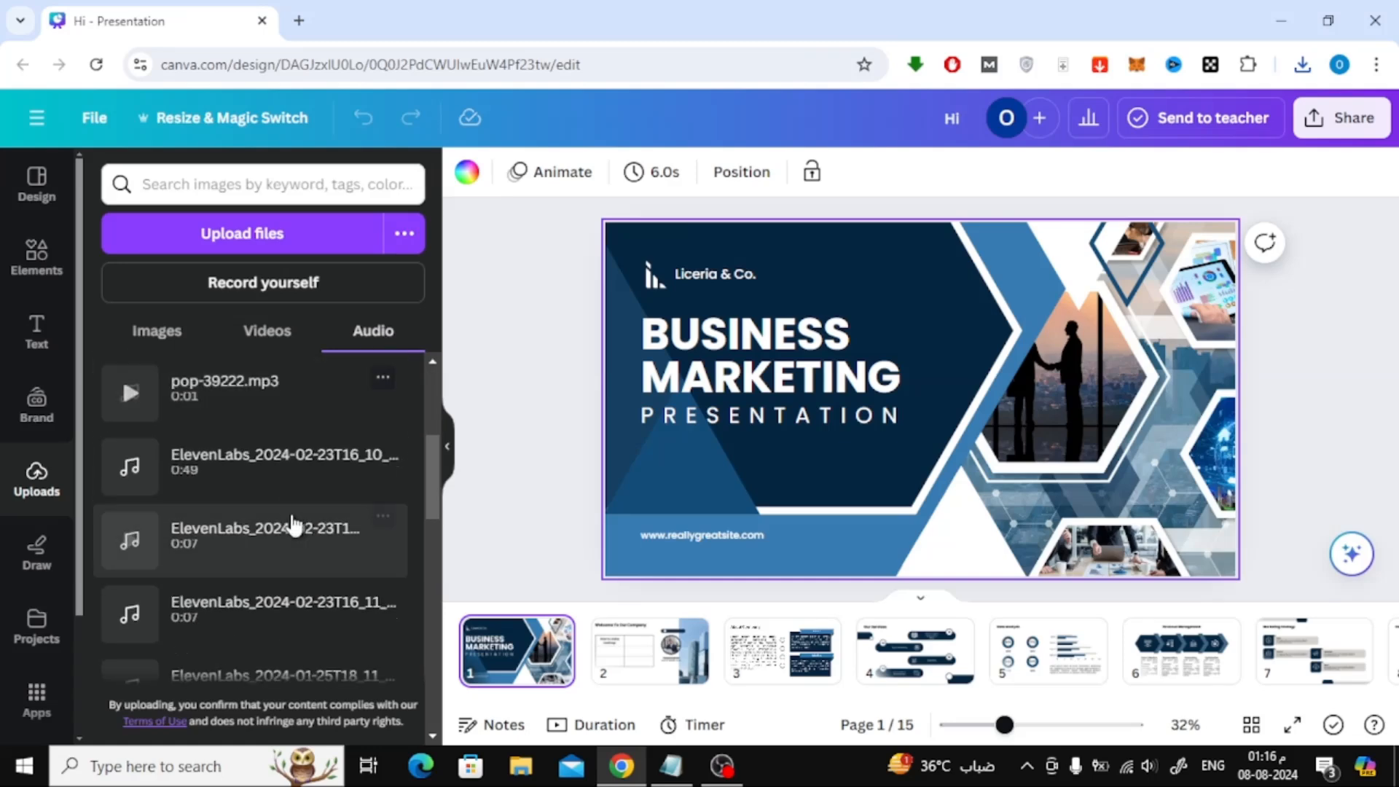
scroll("up", 3)
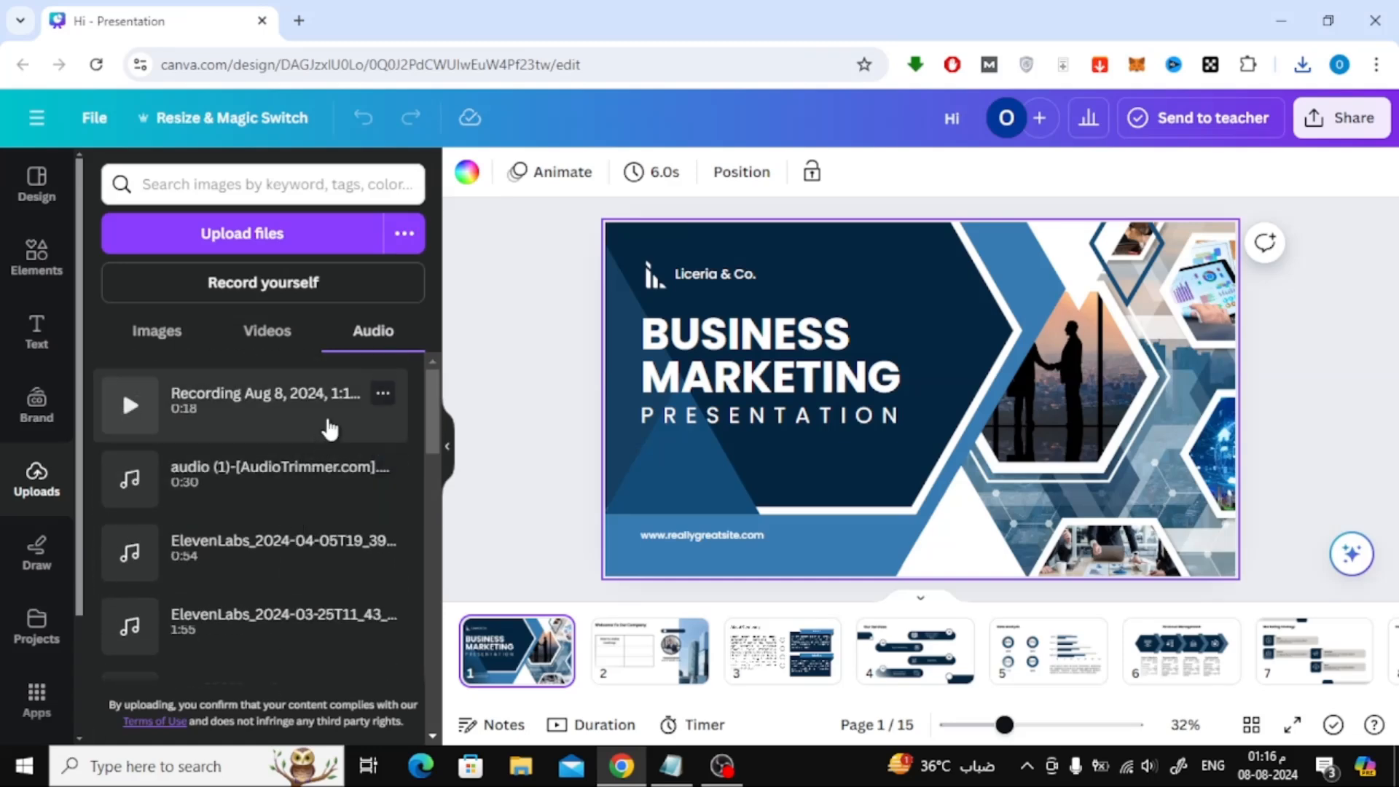